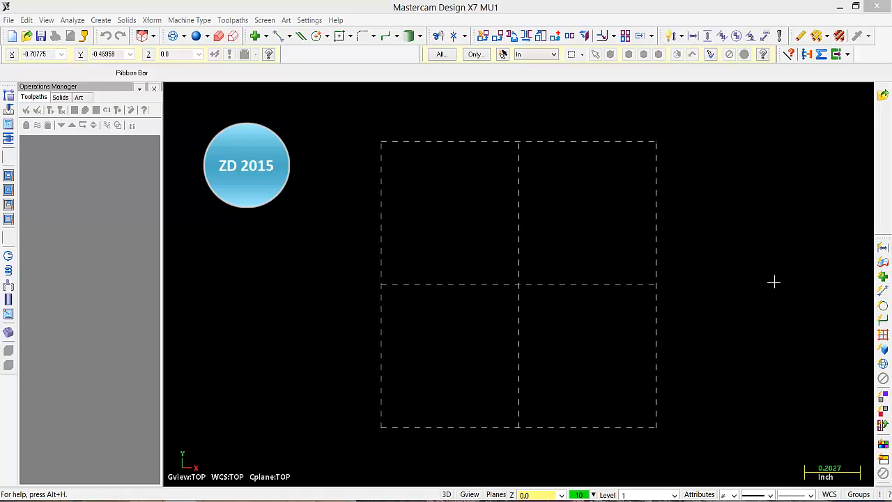
mouse_move(766, 280)
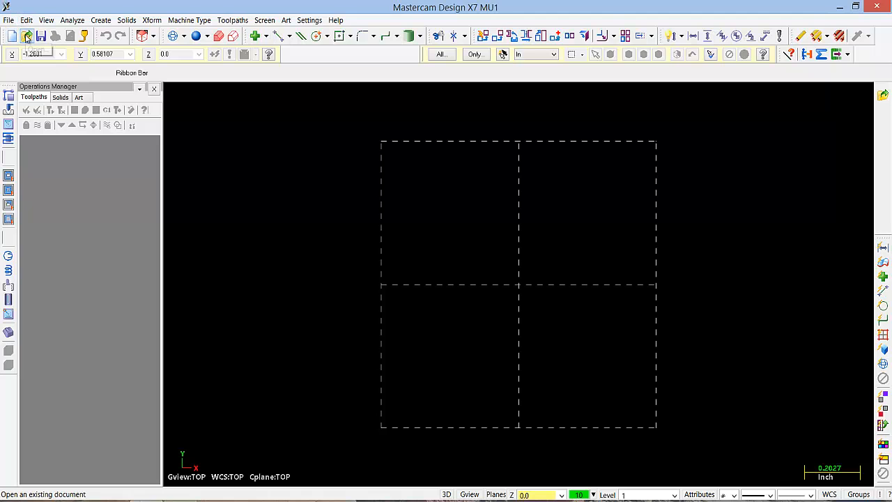
Step: Open the Pawn Parasolid file, listing all file types in the folder to find it
click(27, 36)
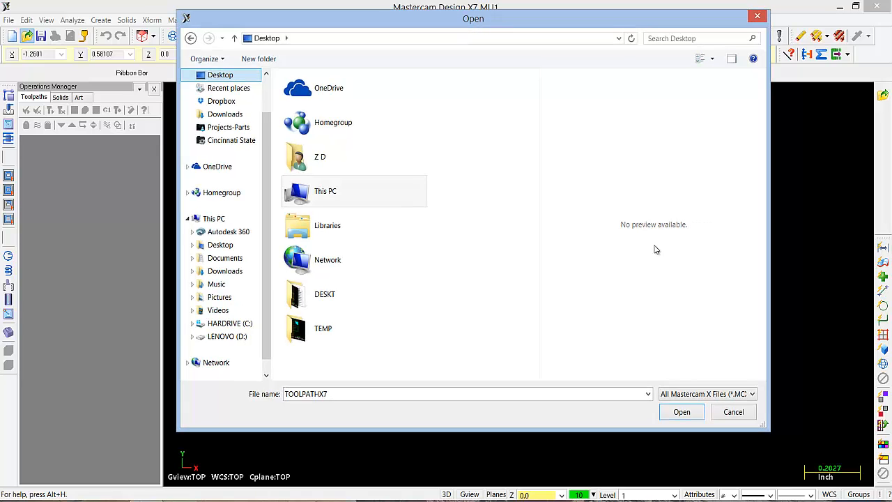
mouse_move(722, 367)
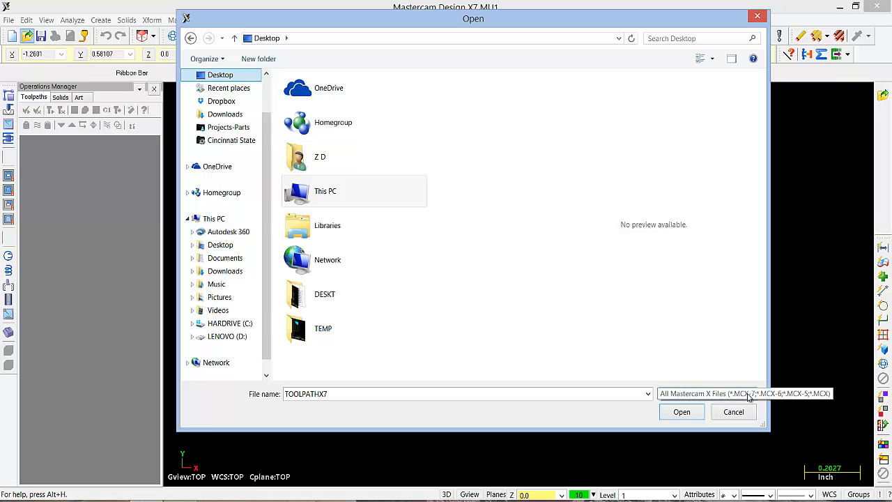
click(745, 393)
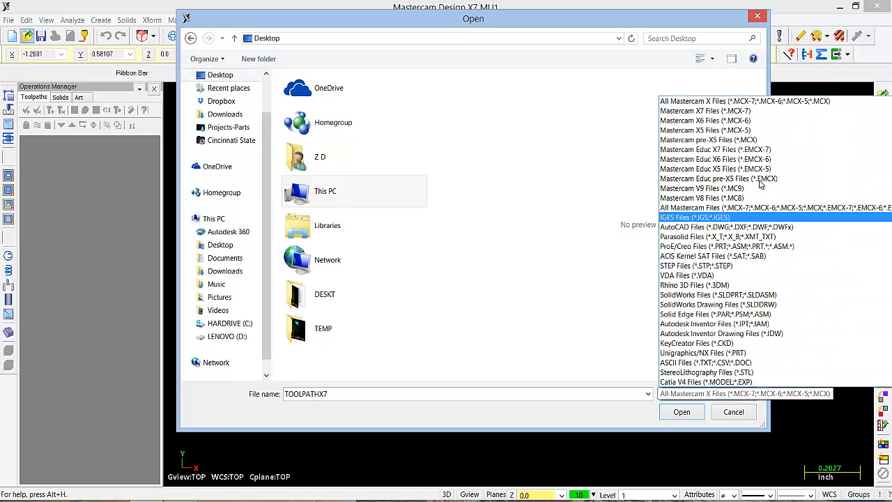
click(696, 265)
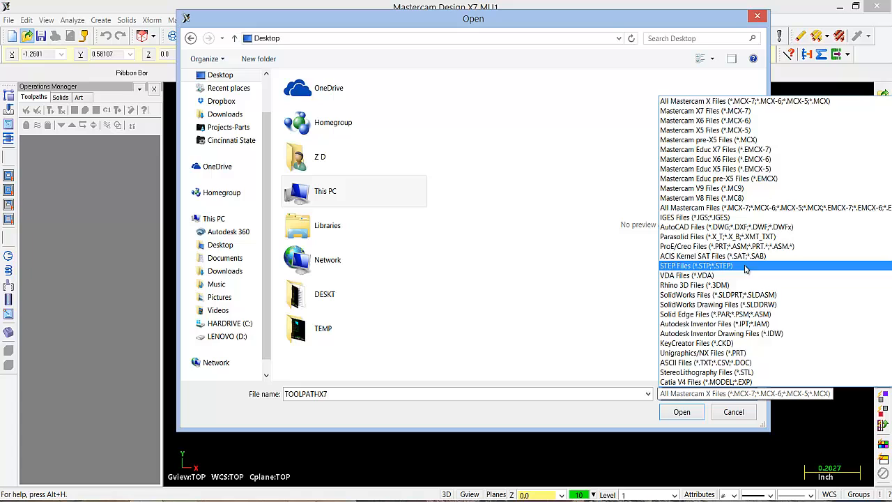
scroll(down, 3)
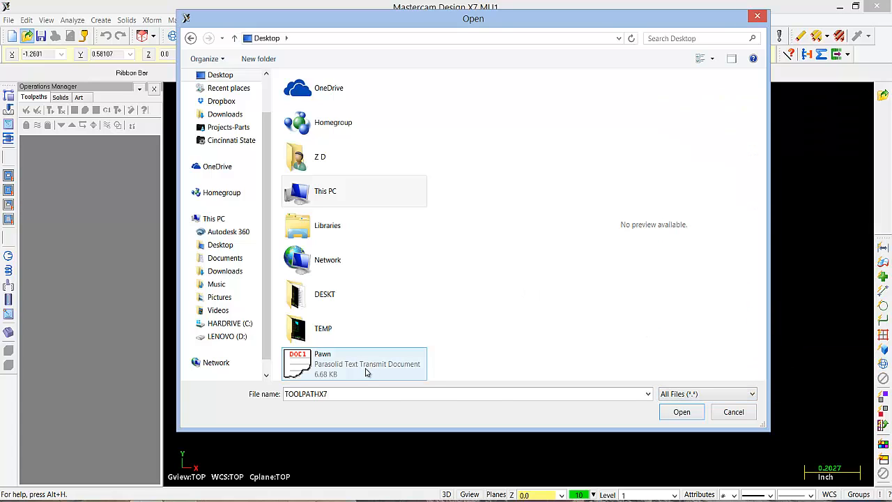
mouse_move(346, 371)
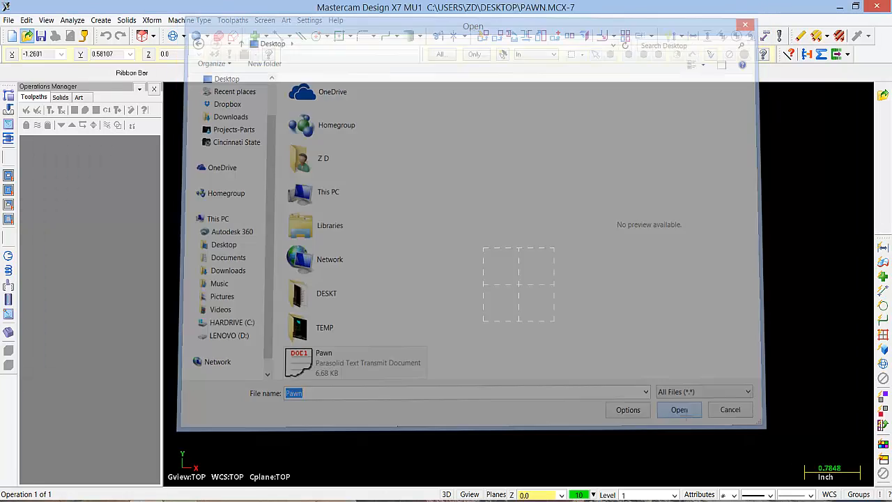
click(678, 410)
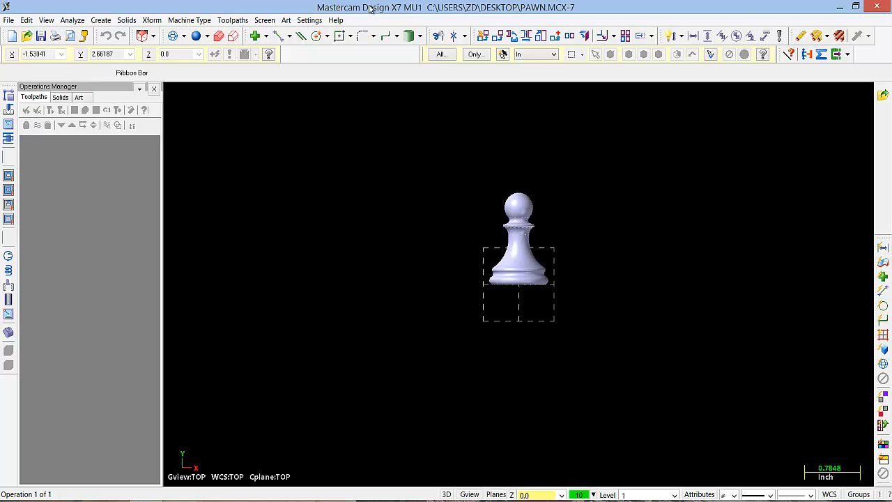
mouse_move(624, 233)
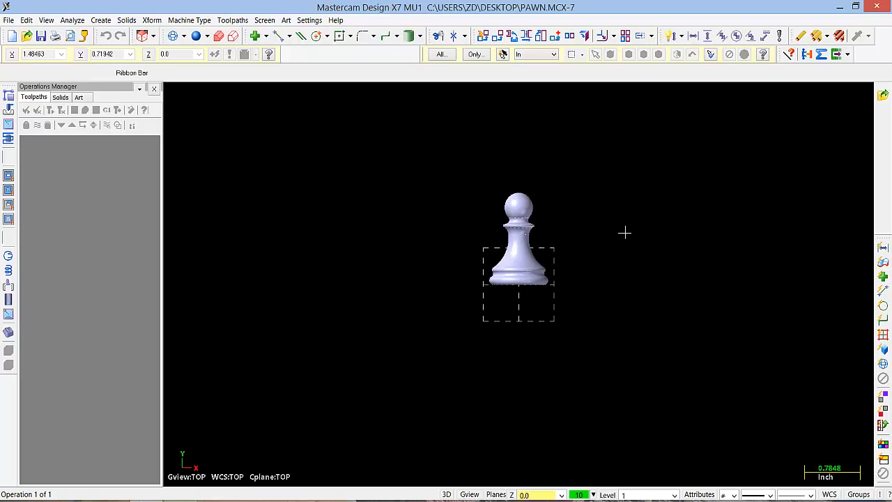
mouse_move(608, 240)
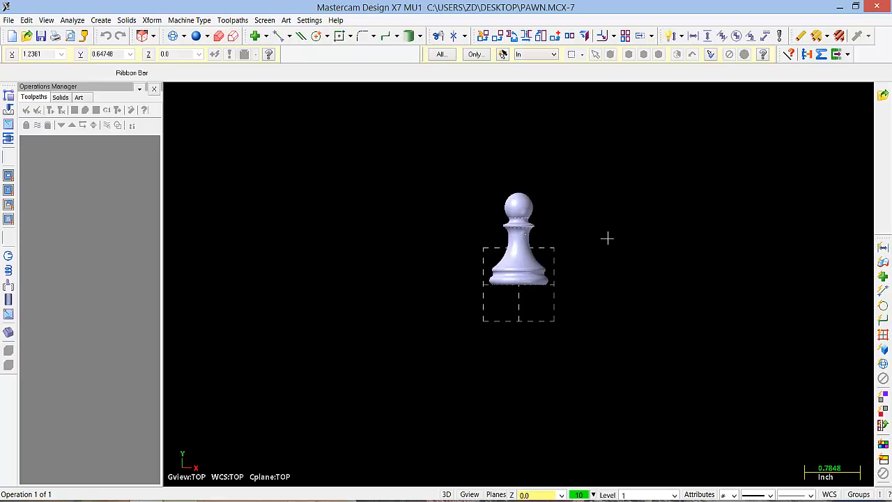
right_click(608, 240)
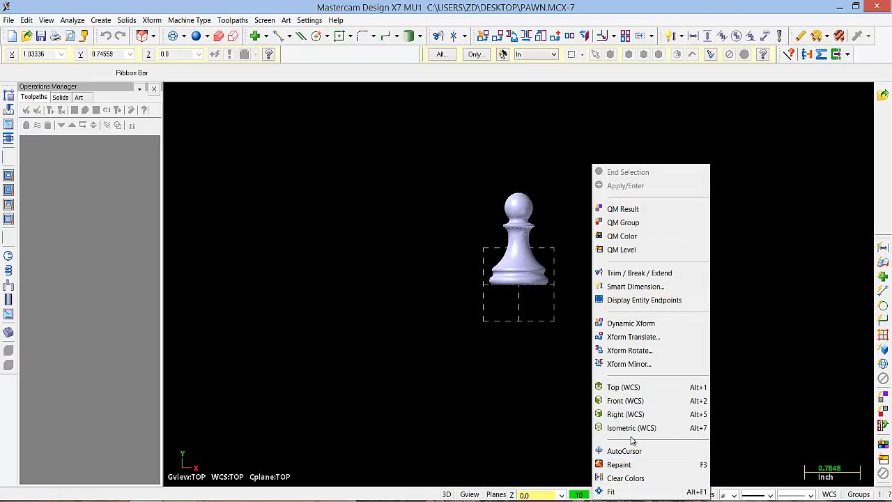
click(631, 427)
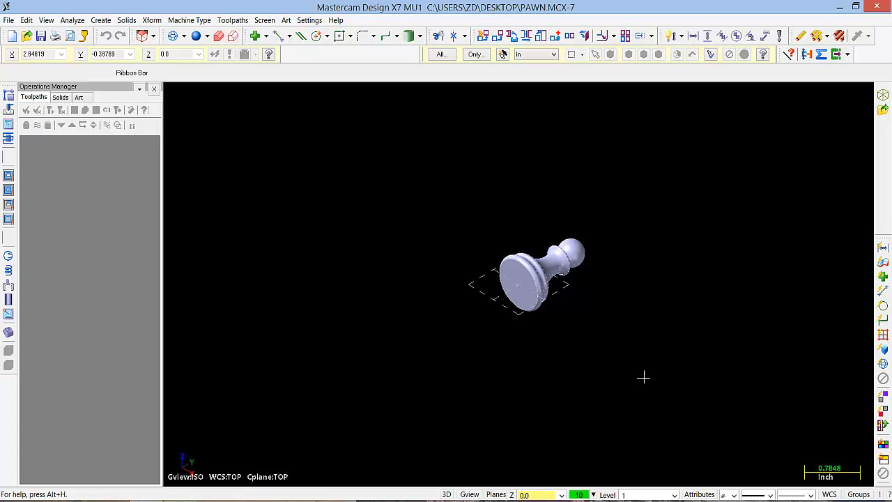
mouse_move(541, 178)
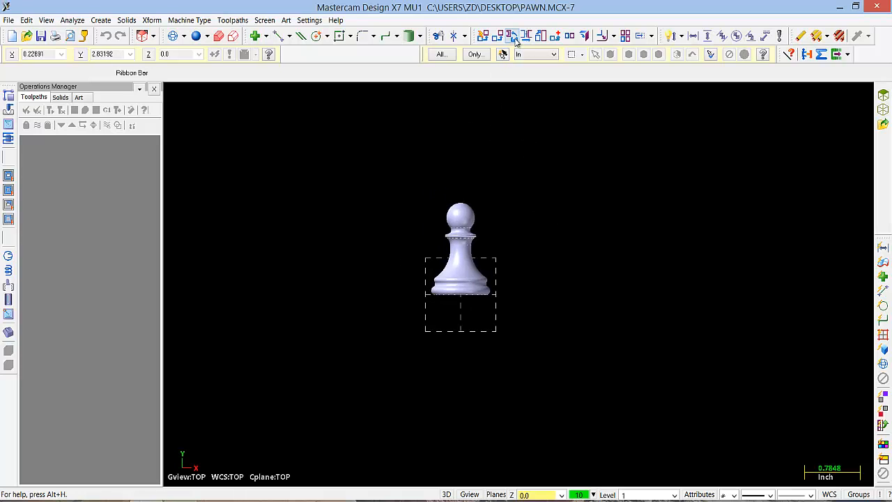
Step: Xform Rotate the pawn solid by -90 degrees and confirm the orientation in the Top view
click(513, 36)
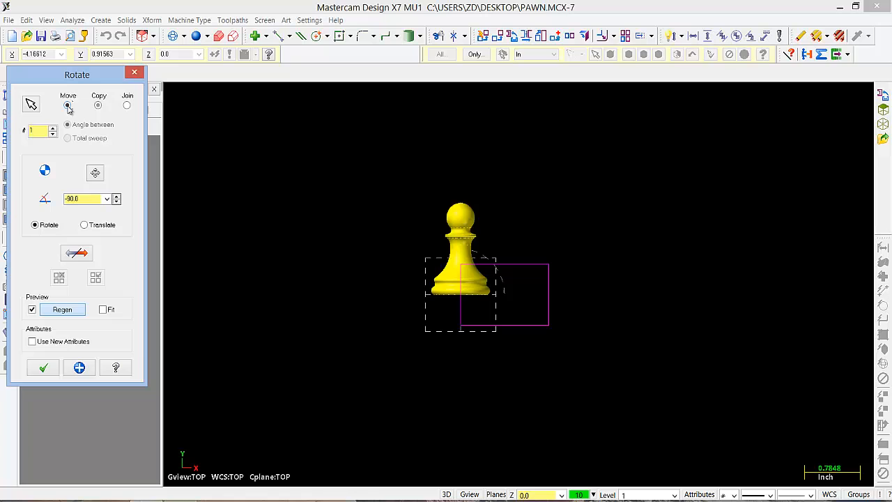
click(42, 368)
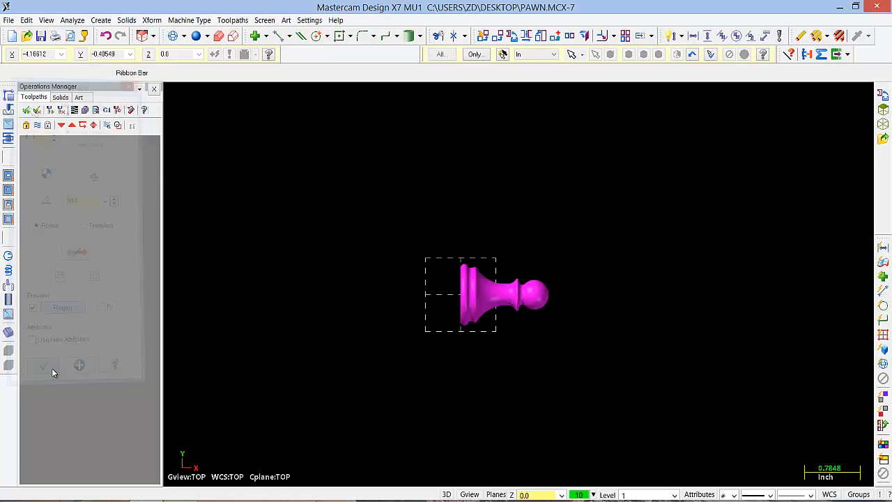
click(41, 366)
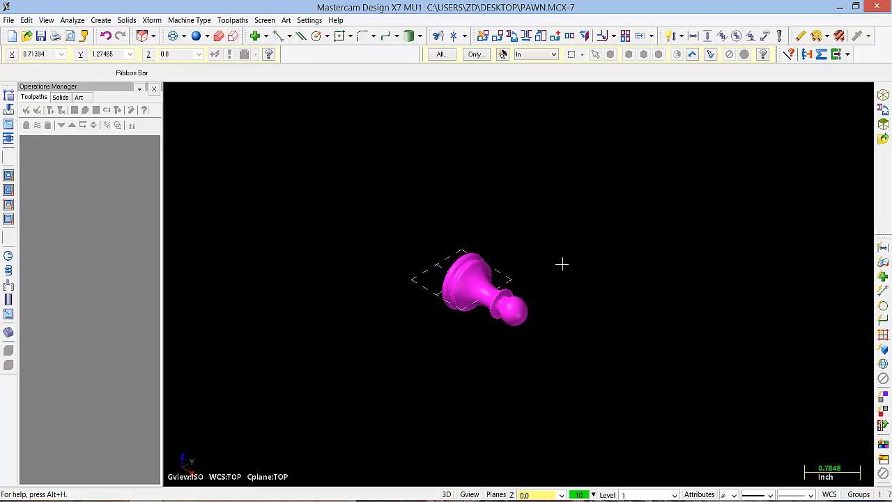
right_click(563, 264)
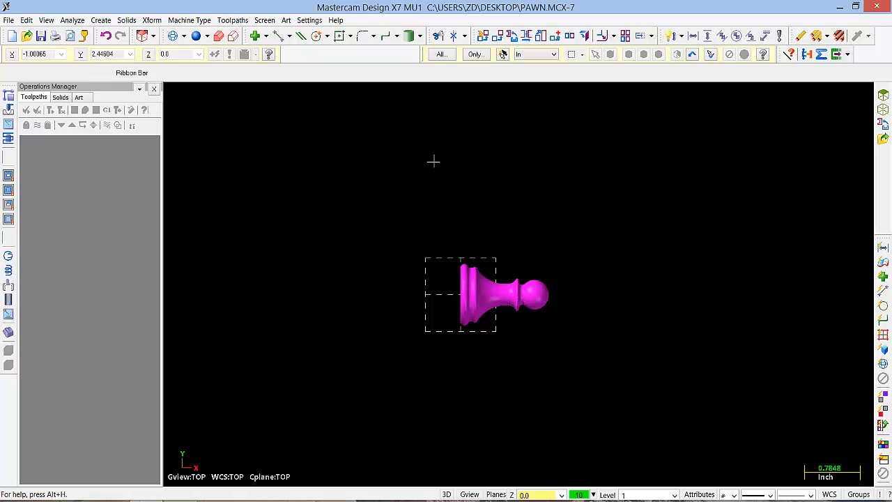
Step: Create a silhouette boundary of the pawn solid with the default tolerances
click(100, 19)
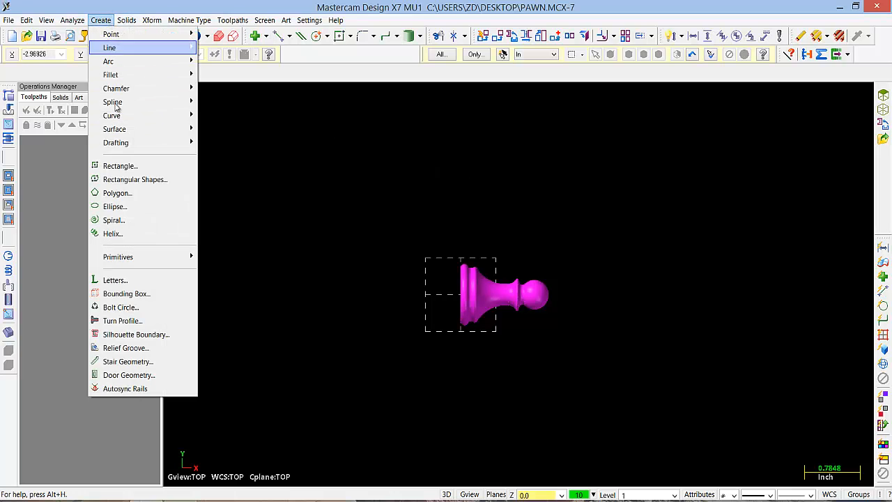
click(136, 334)
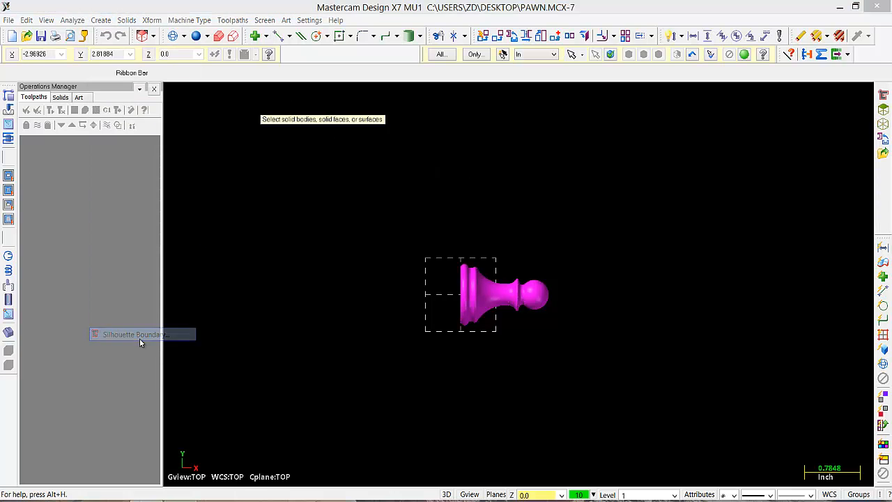
right_click(481, 292)
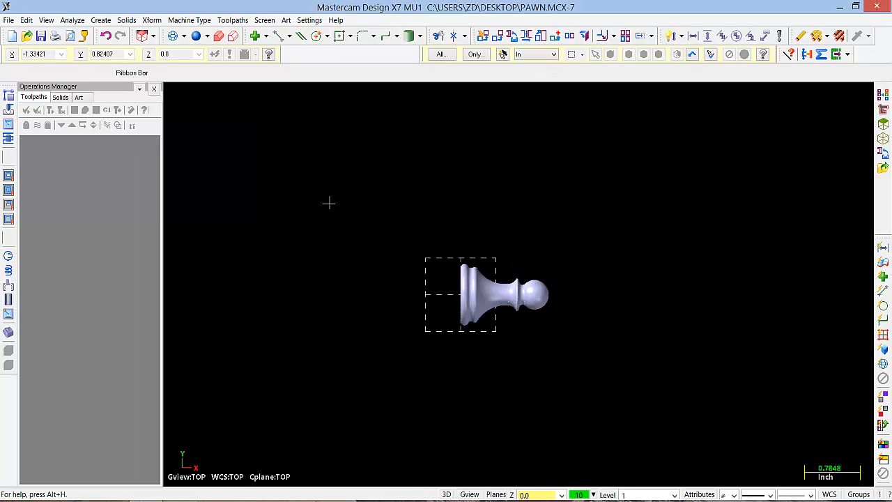
click(101, 20)
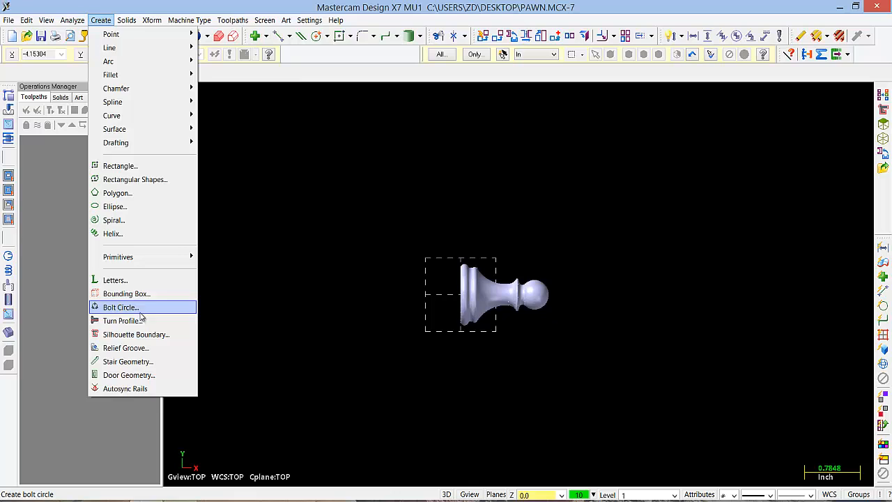
click(120, 307)
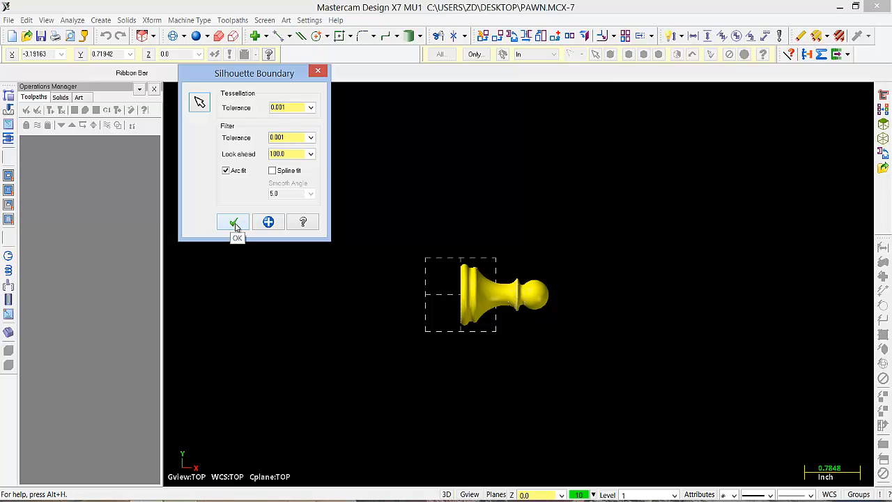
click(233, 222)
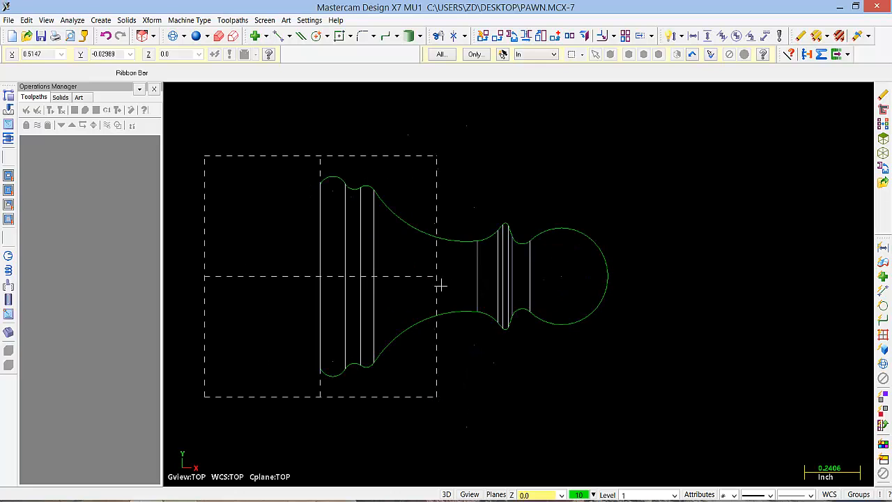
mouse_move(619, 145)
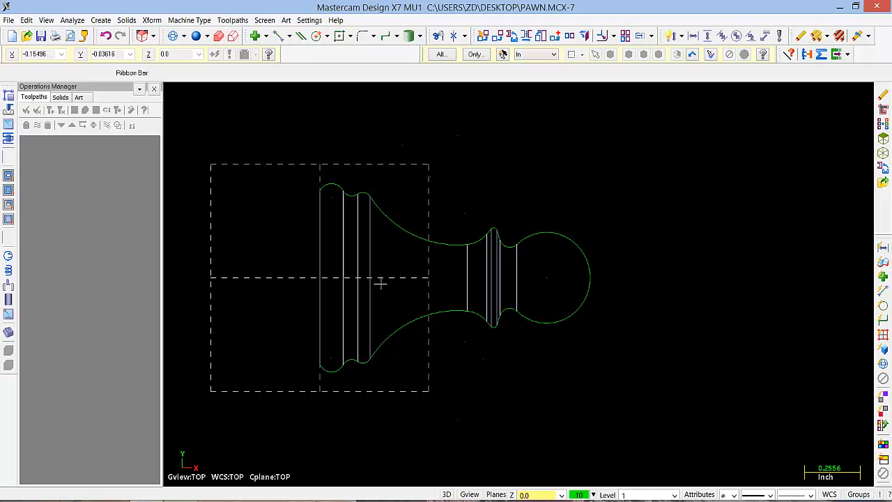
mouse_move(526, 282)
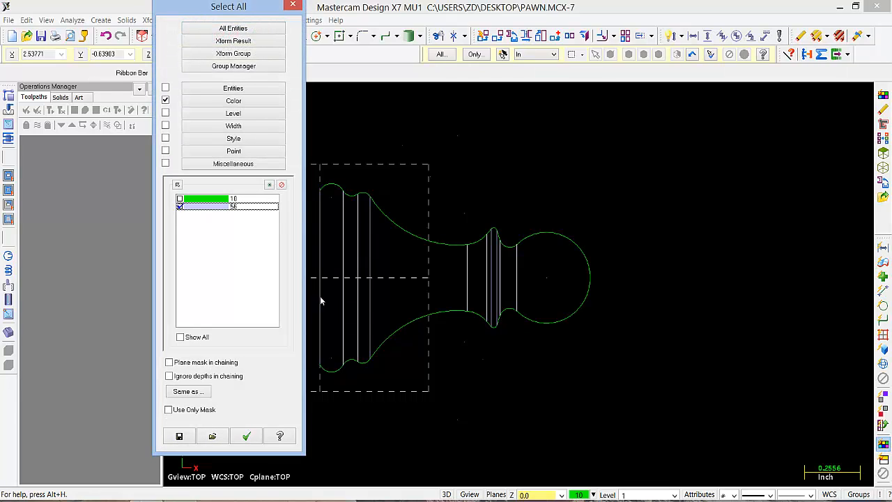
click(245, 435)
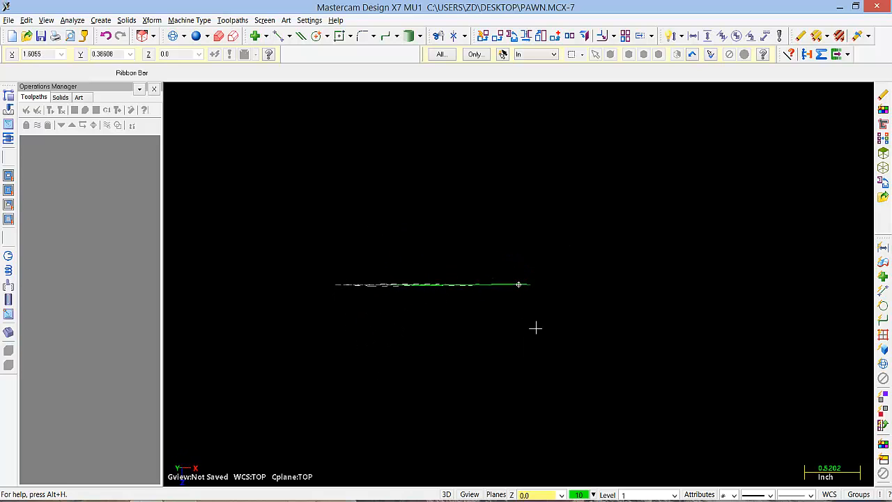
right_click(519, 285)
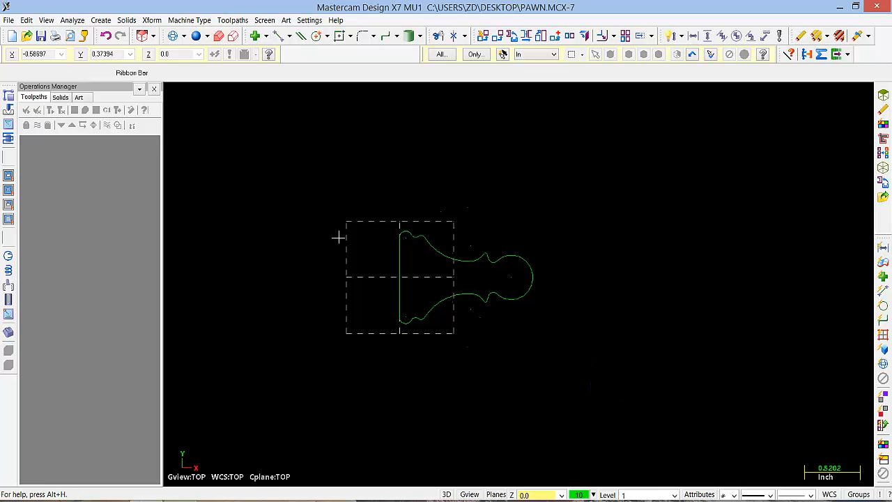
mouse_move(279, 36)
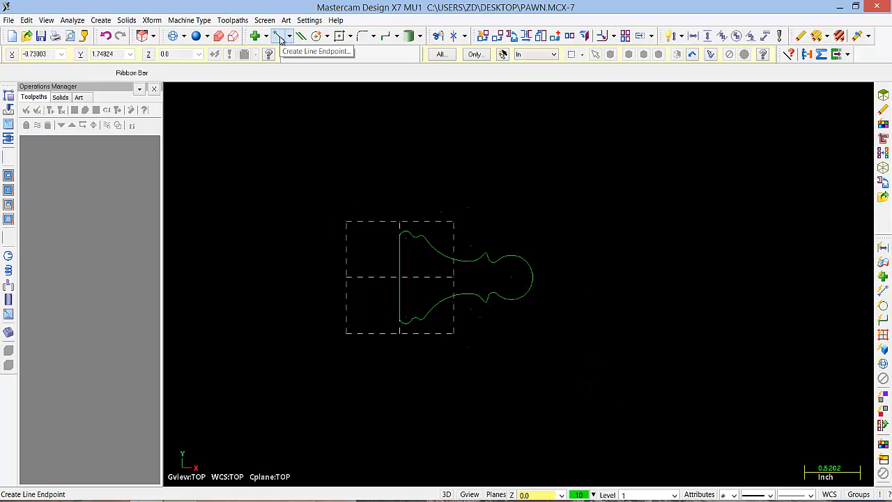
Step: Draw a horizontal centreline and trim away the lower half of the pawn outline
click(279, 36)
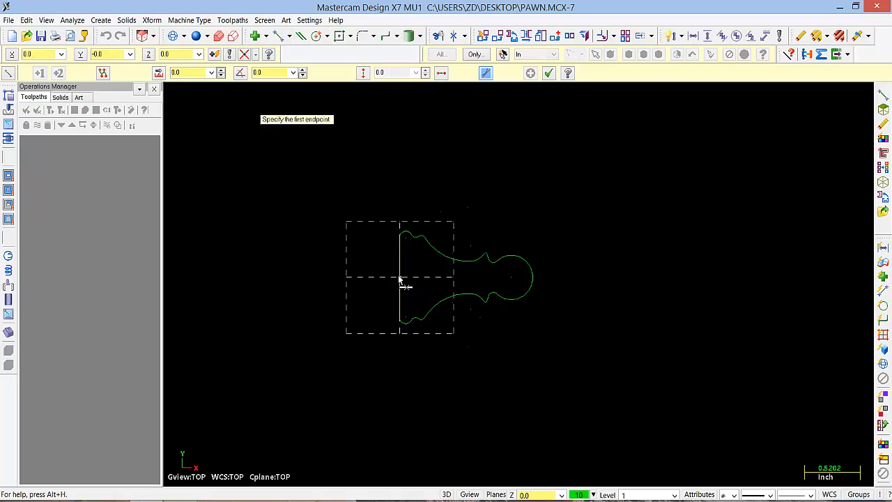
click(399, 279)
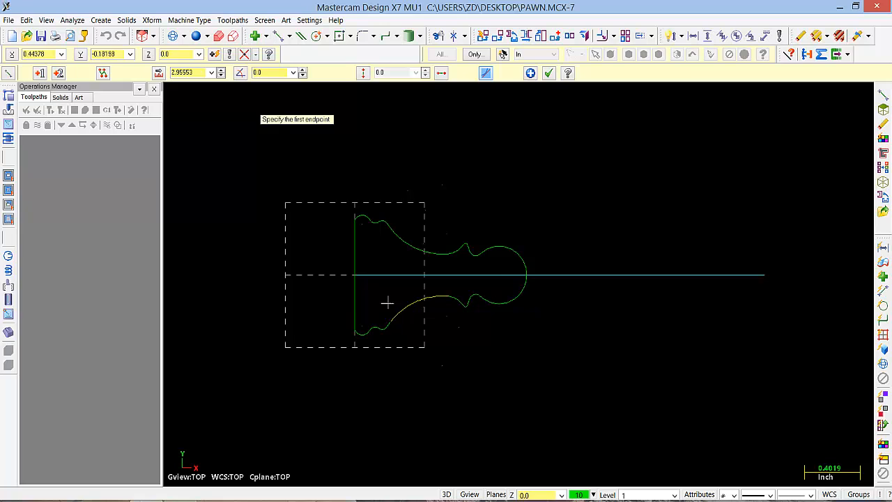
mouse_move(530, 244)
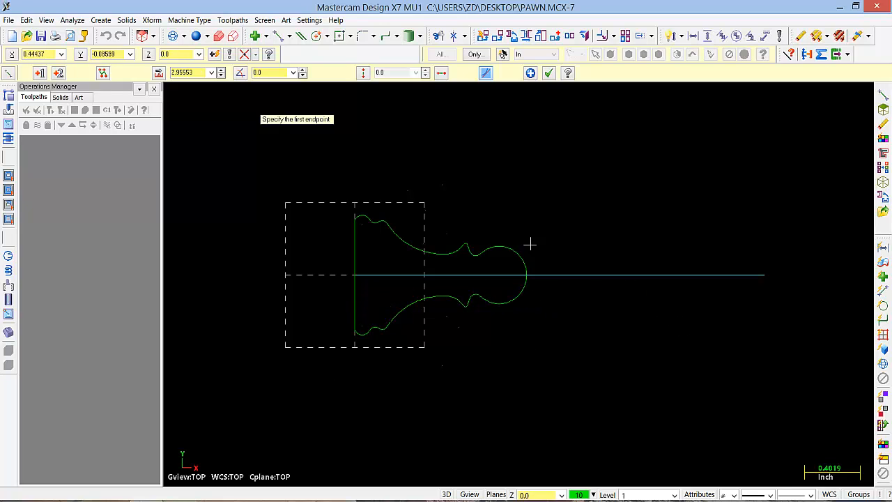
right_click(530, 244)
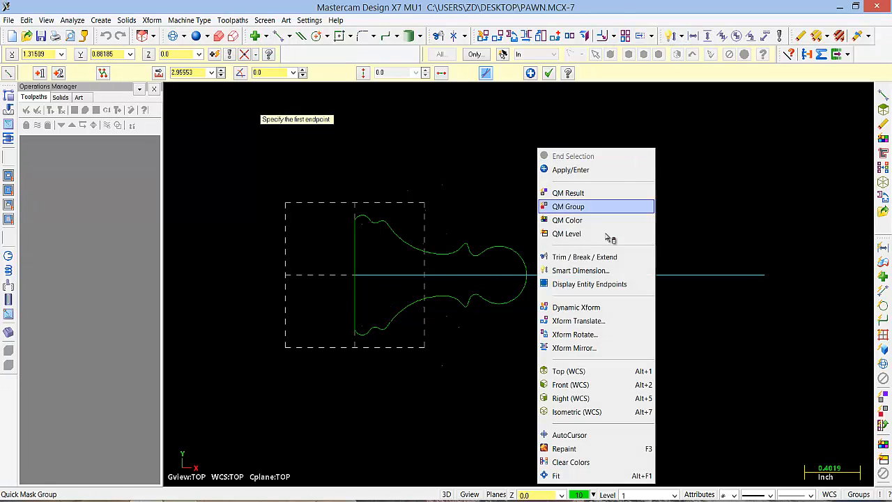
click(584, 257)
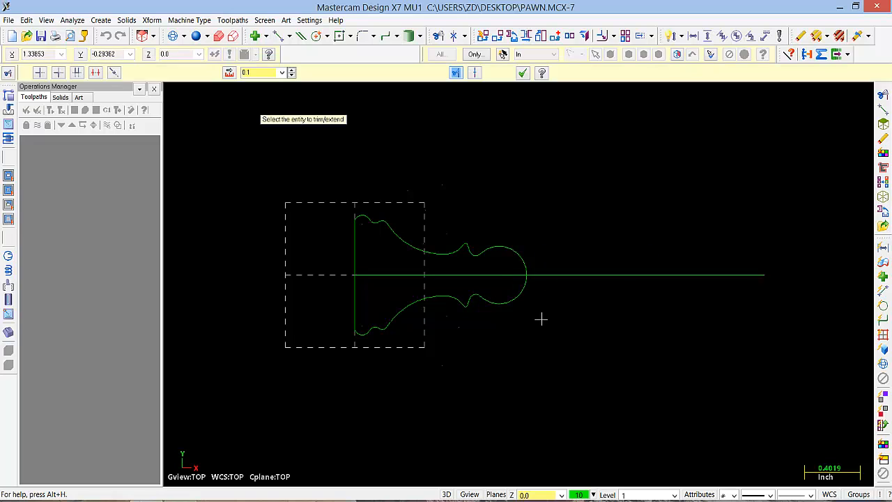
click(543, 319)
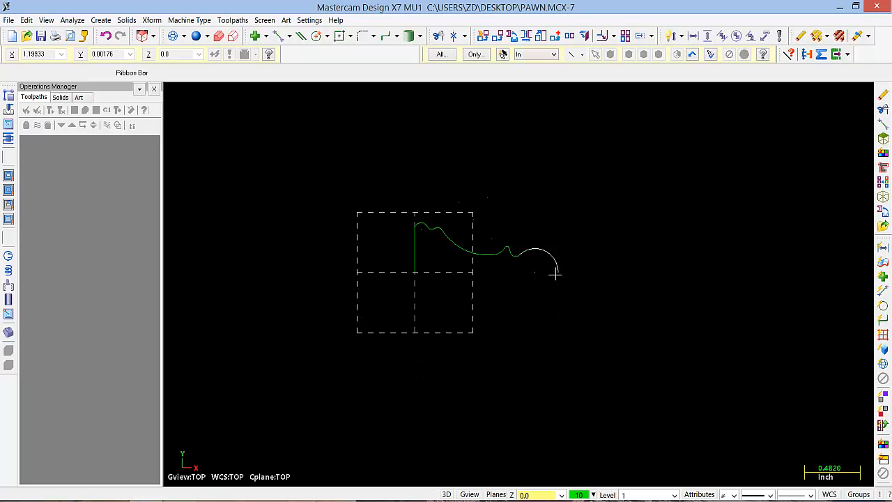
mouse_move(557, 272)
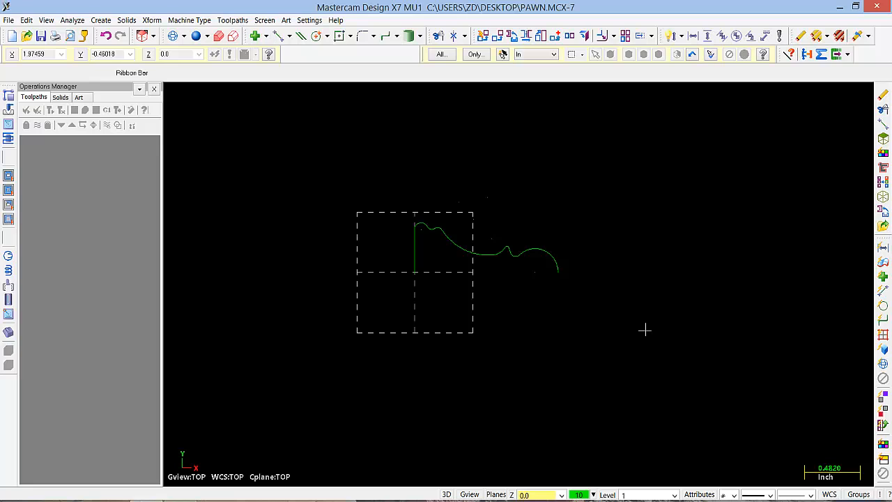
mouse_move(555, 37)
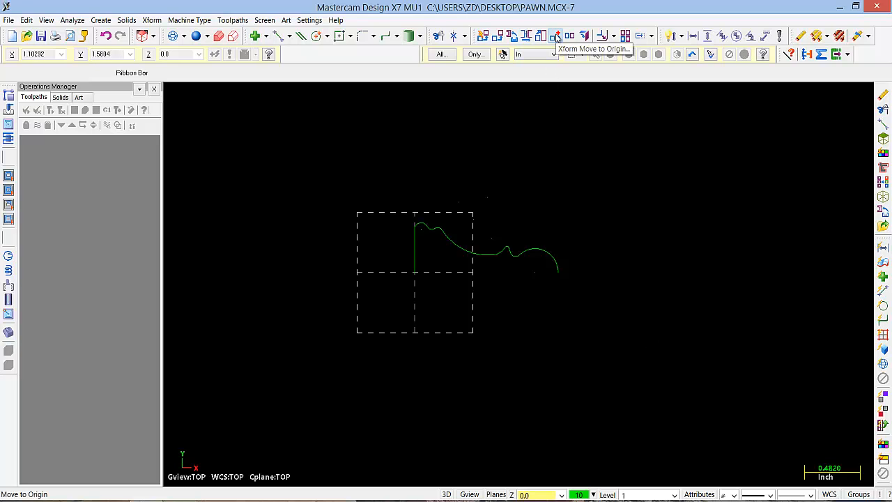
Step: Move the half profile to the origin and clear the result colours
click(555, 37)
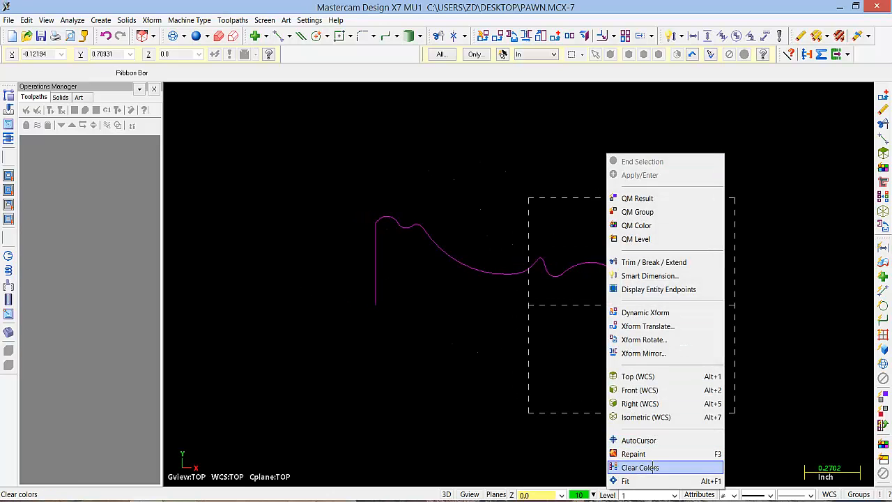
click(639, 467)
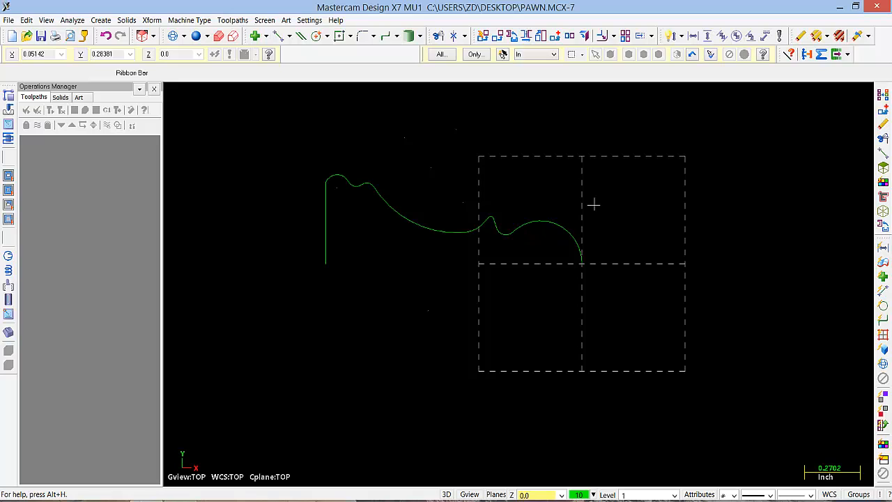
mouse_move(507, 167)
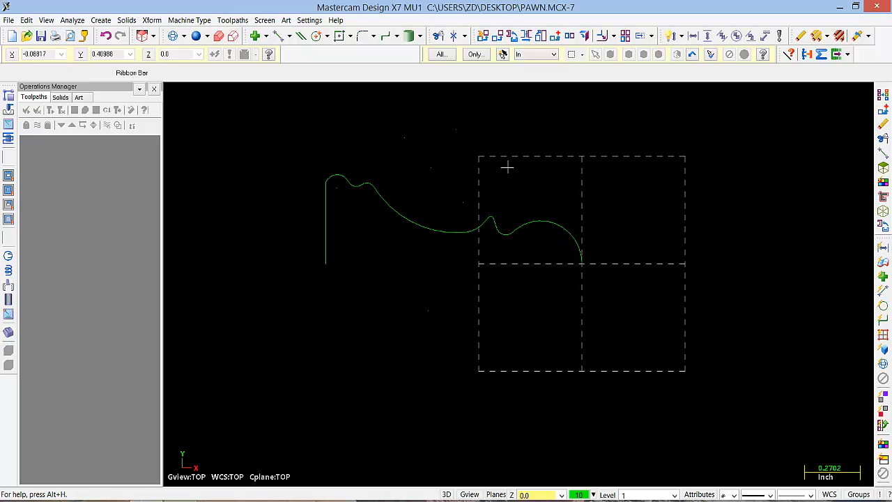
Step: Switch the machine type to the default Lathe
click(190, 20)
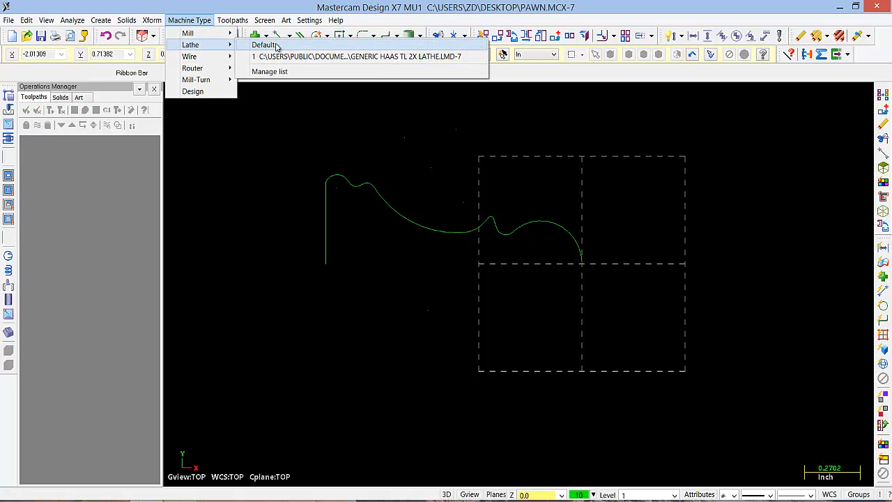
click(265, 45)
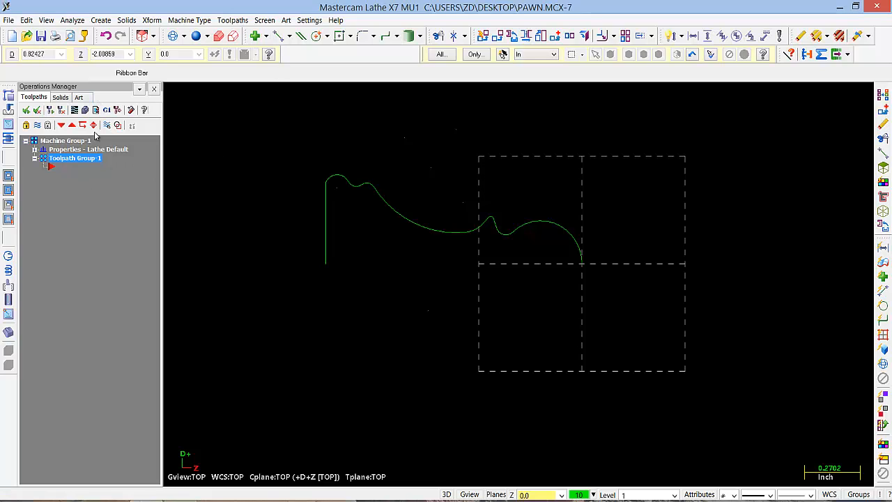
mouse_move(69, 142)
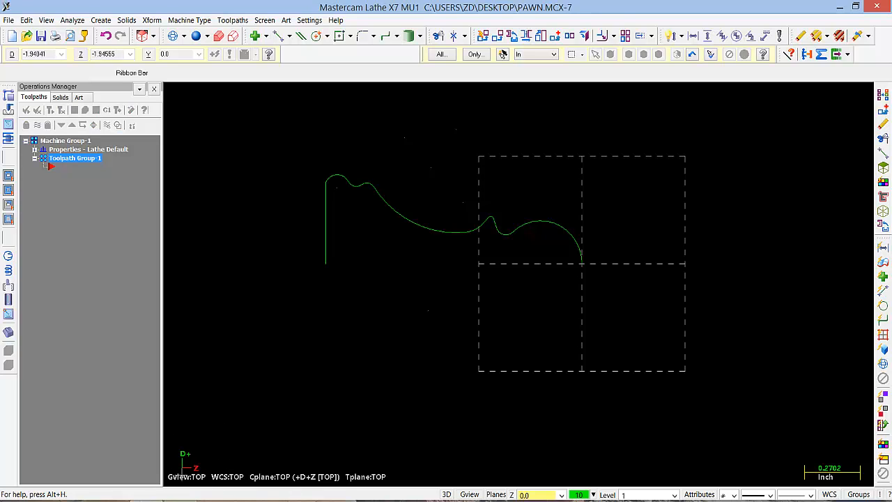
mouse_move(485, 293)
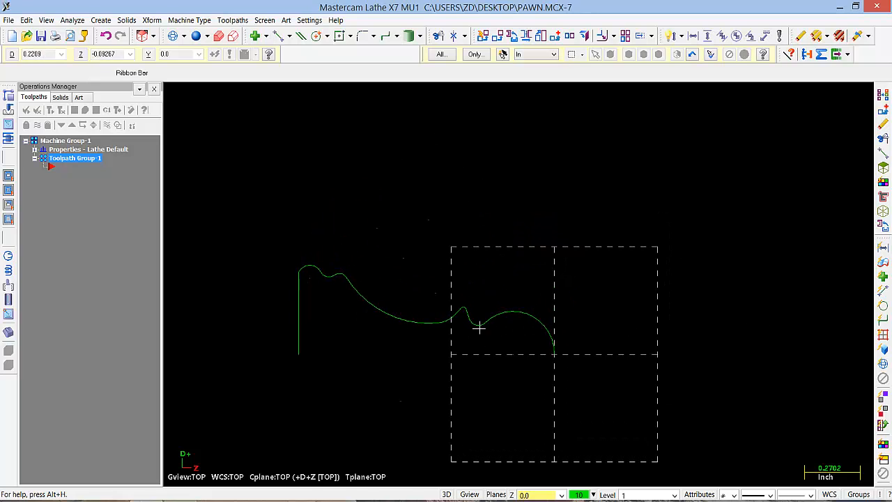
mouse_move(737, 332)
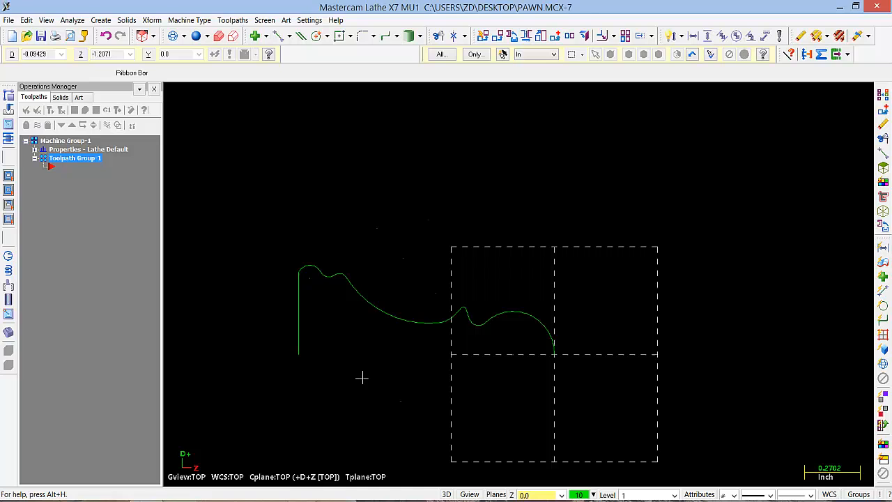
mouse_move(477, 233)
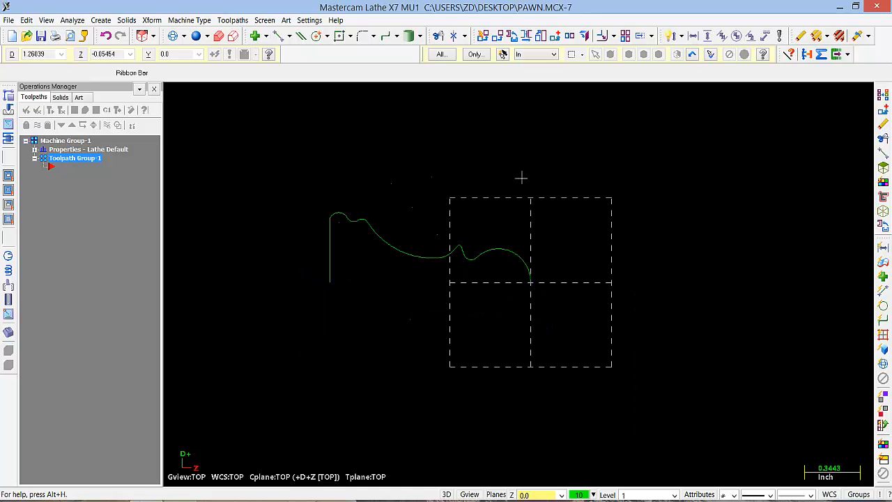
mouse_move(536, 258)
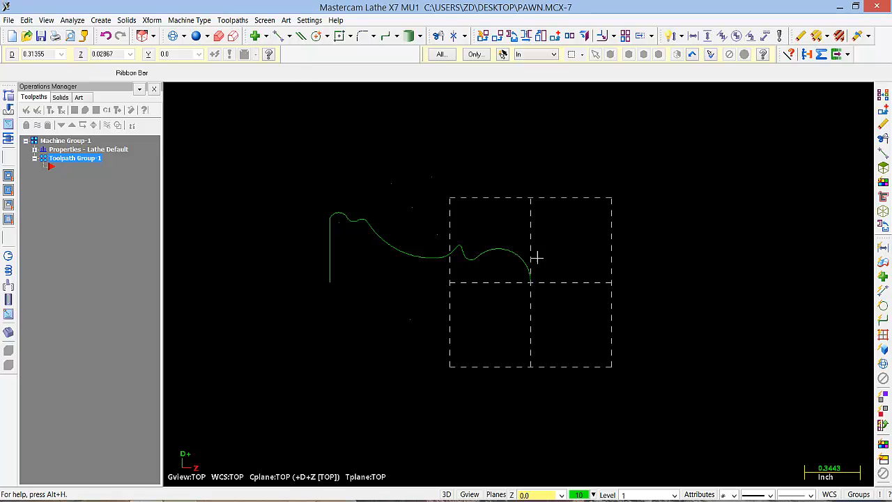
mouse_move(346, 204)
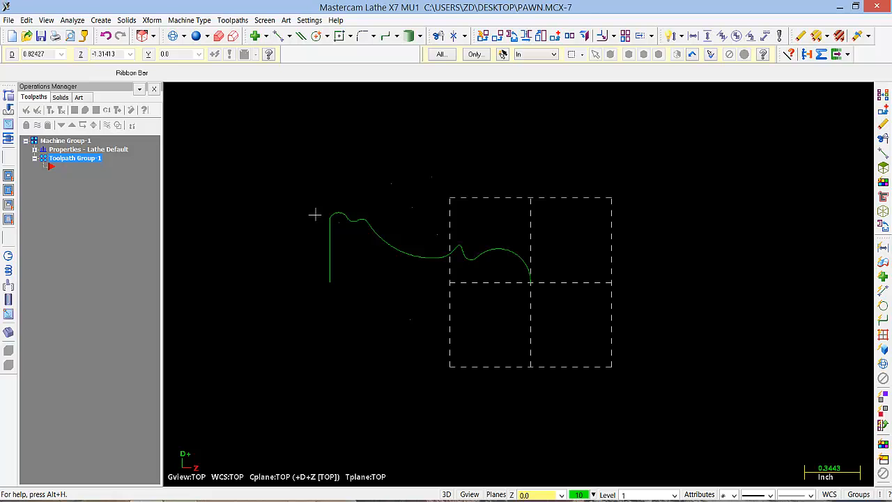
mouse_move(283, 194)
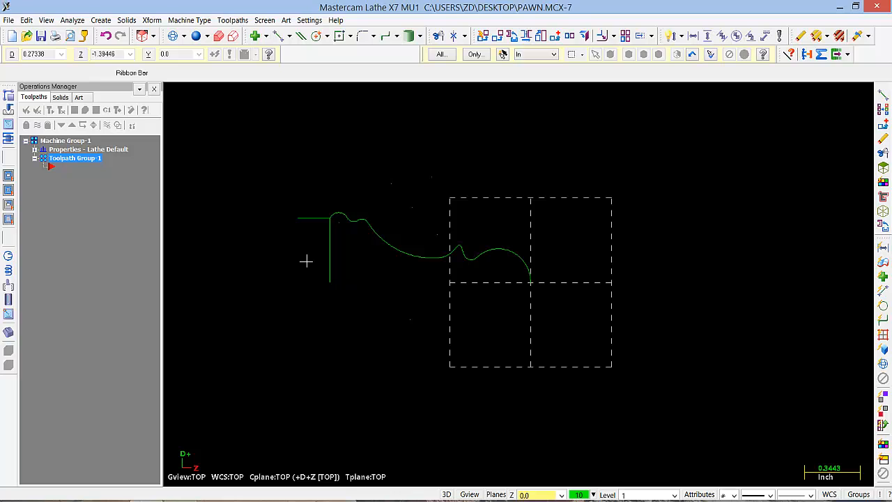
mouse_move(156, 212)
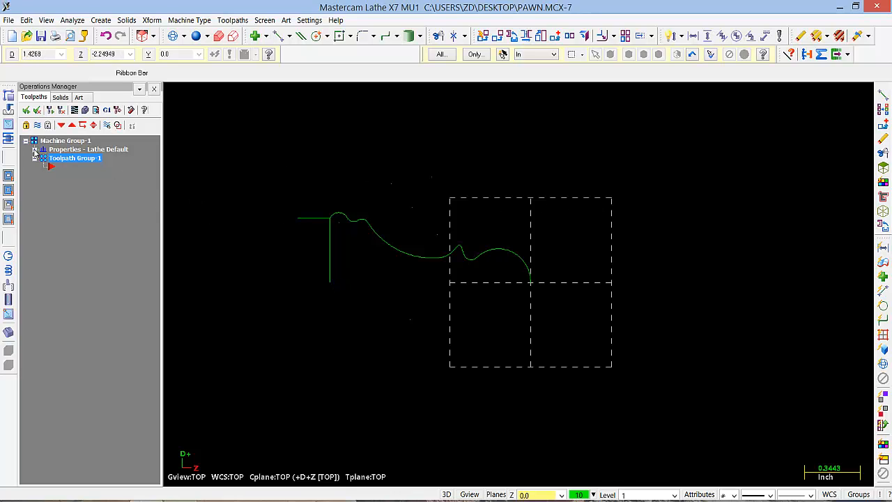
Step: Define left-spindle stock of diameter 10 and chuck jaws in Stock Setup, then accept
click(42, 150)
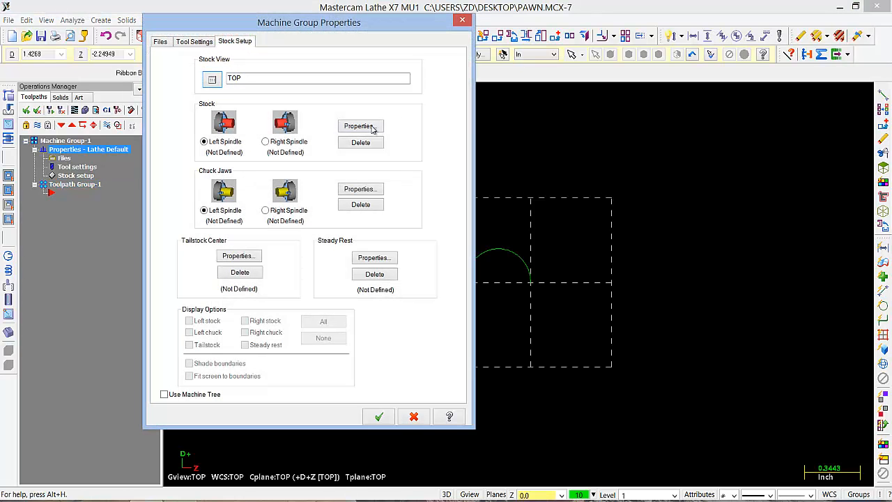
click(360, 126)
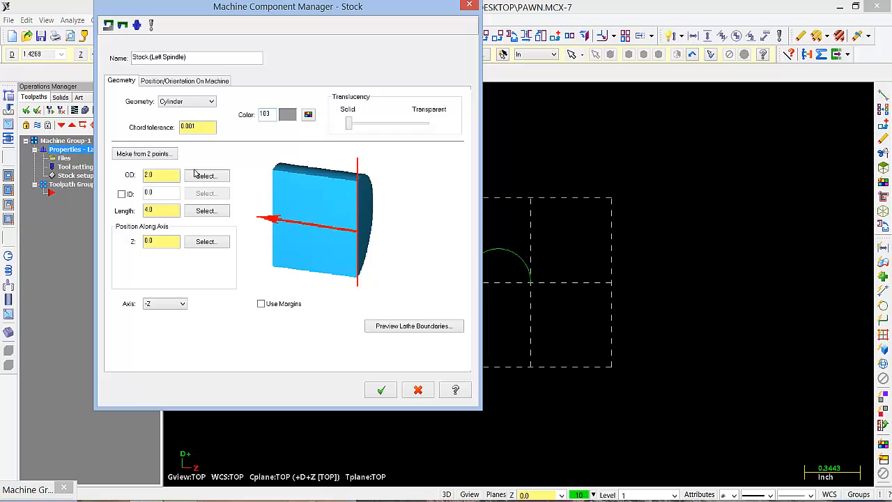
triple_click(162, 176)
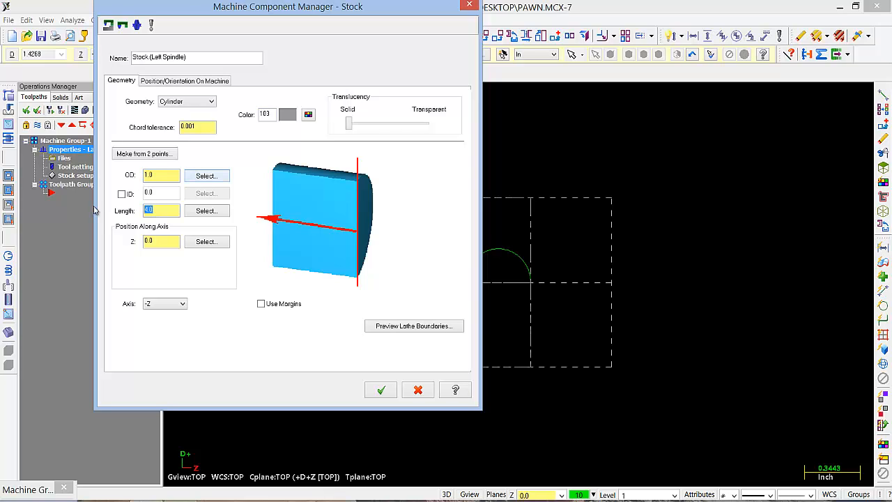
text(10)
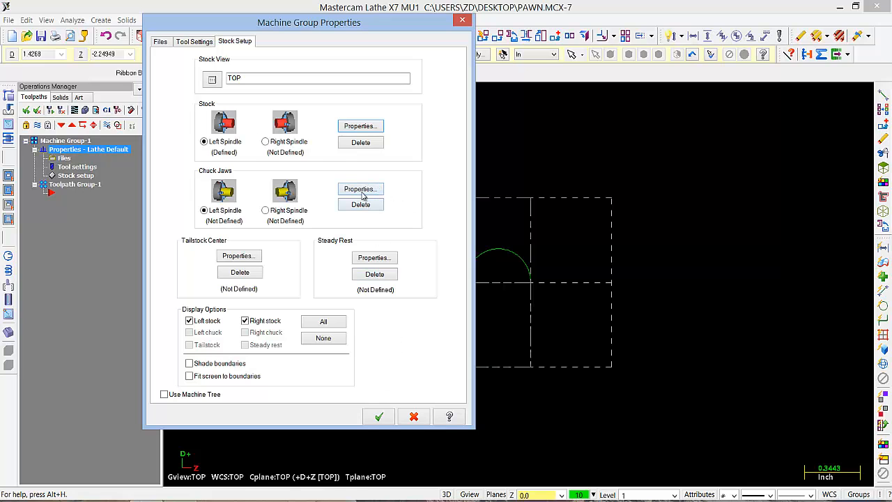
click(360, 190)
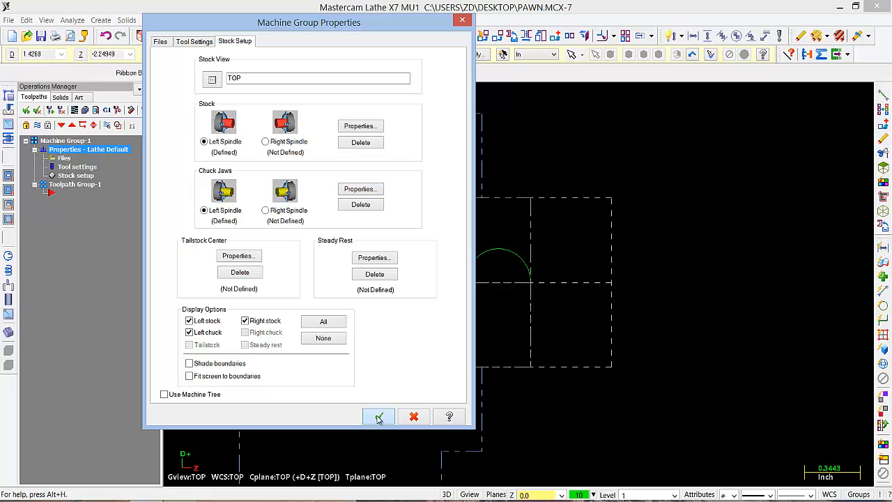
click(380, 415)
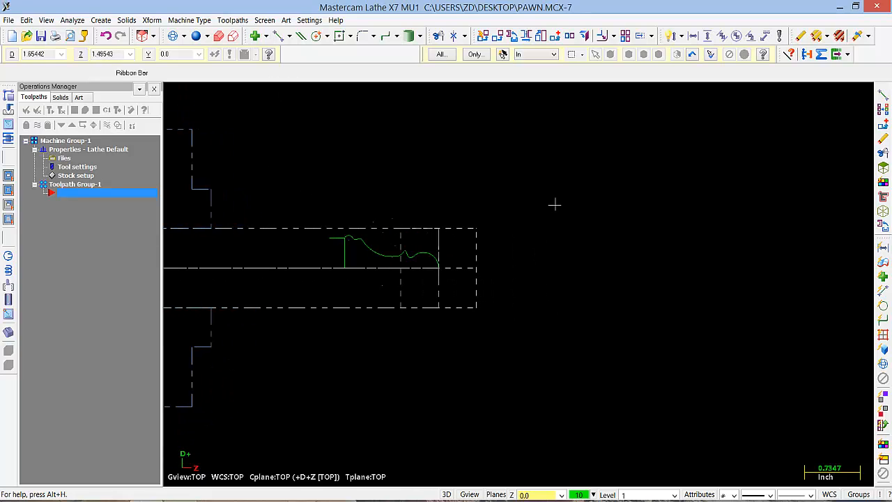
Step: Start a Groove toolpath with NC name PAWN and chain the pawn profile
click(231, 20)
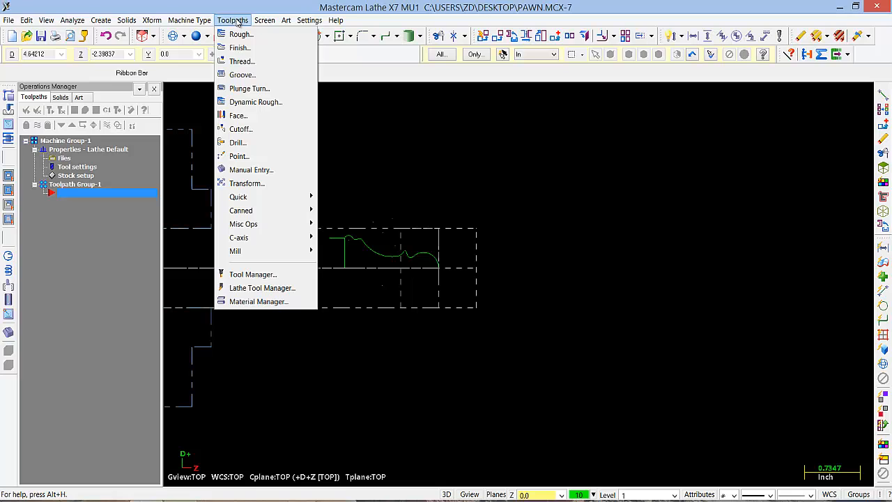
click(242, 75)
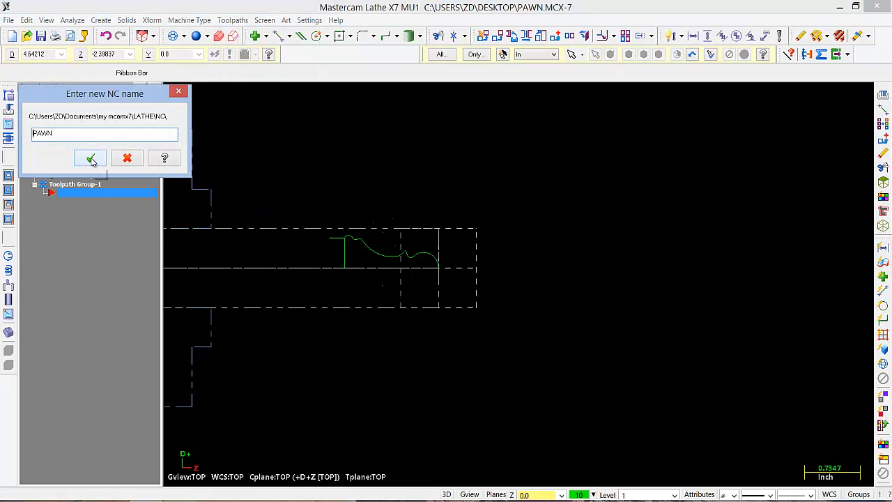
click(91, 159)
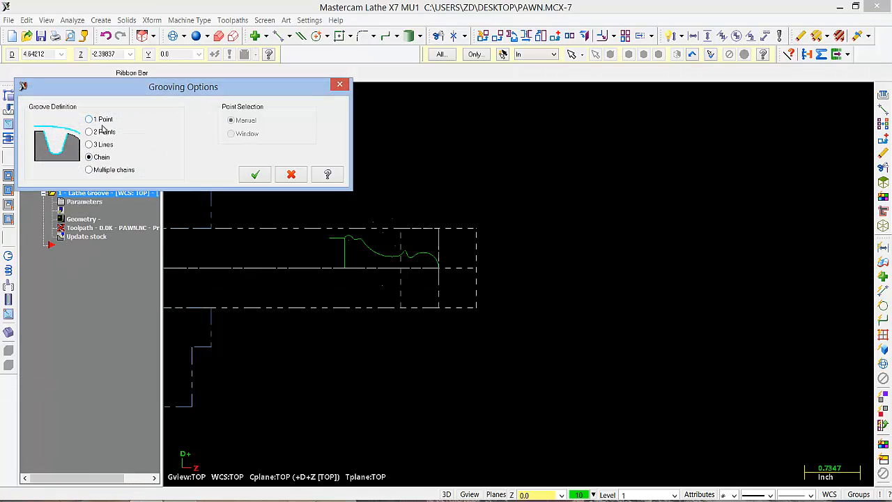
mouse_move(240, 167)
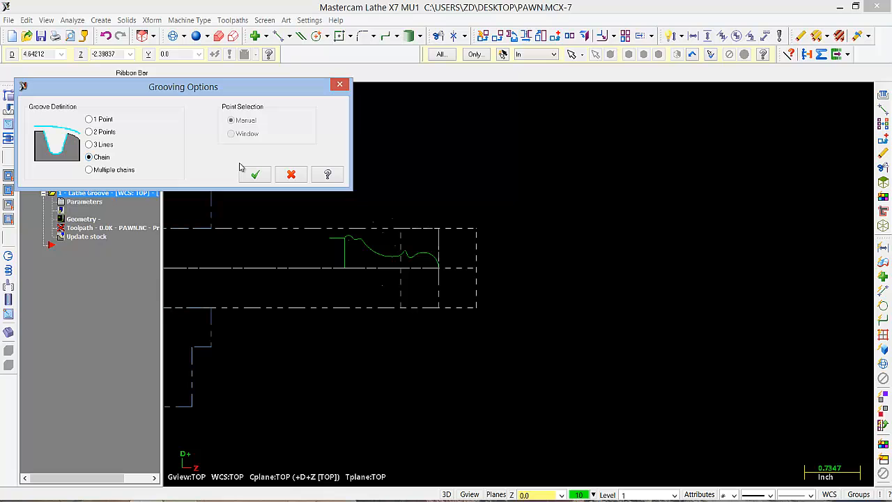
click(254, 174)
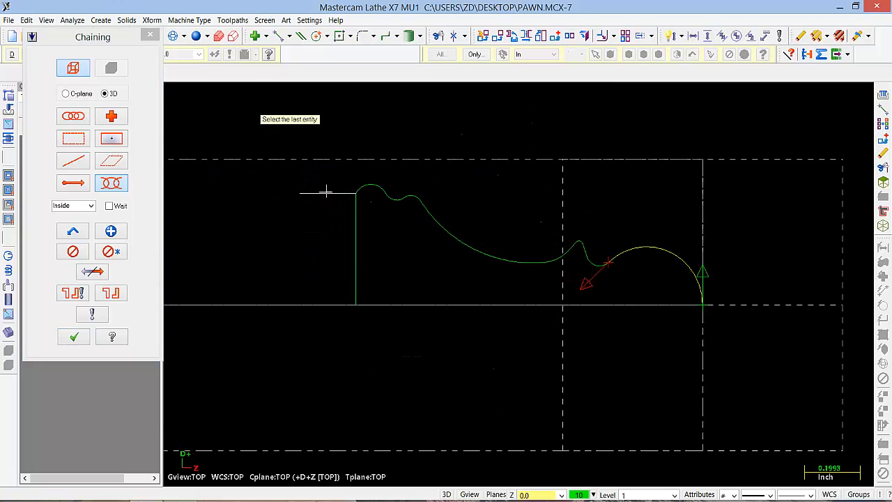
click(73, 336)
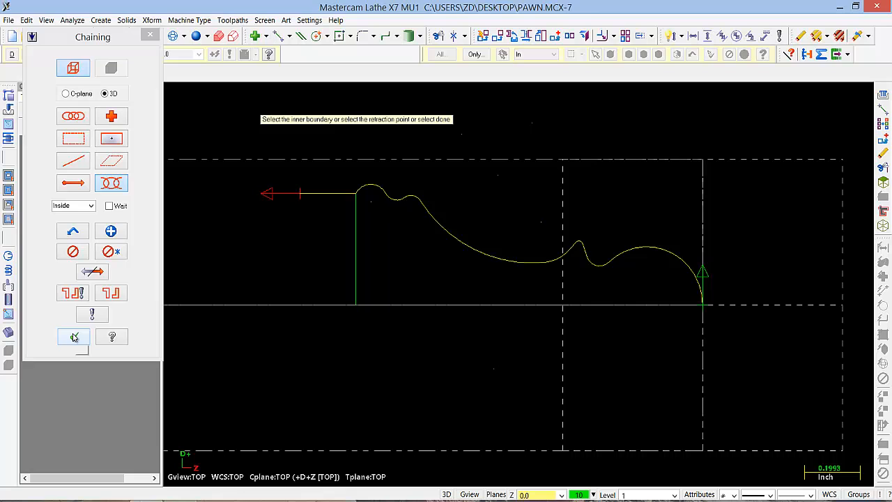
click(73, 336)
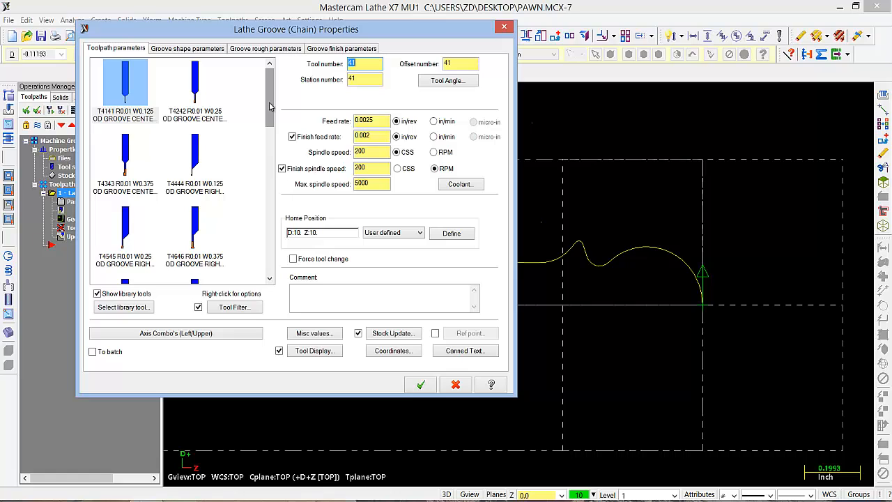
Step: Select tool T4444 OD GROOVE RIGHT - NARROW for the groove
scroll(down, 3)
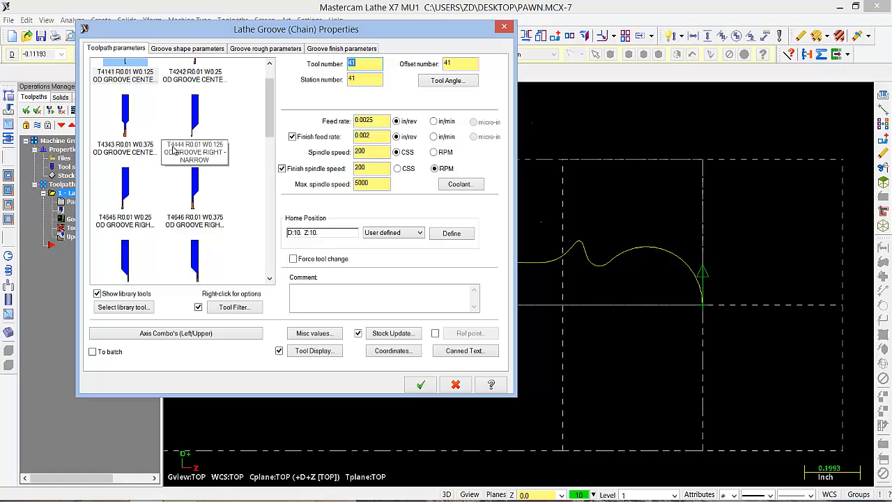
mouse_move(201, 151)
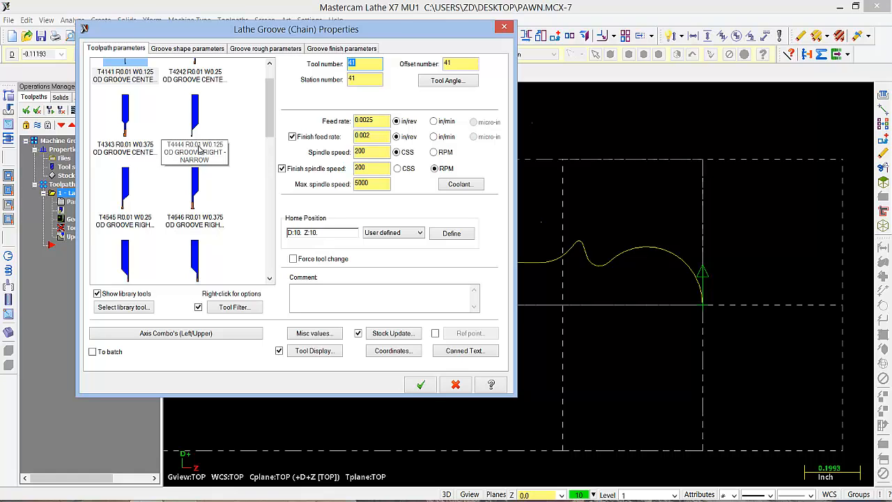
click(195, 126)
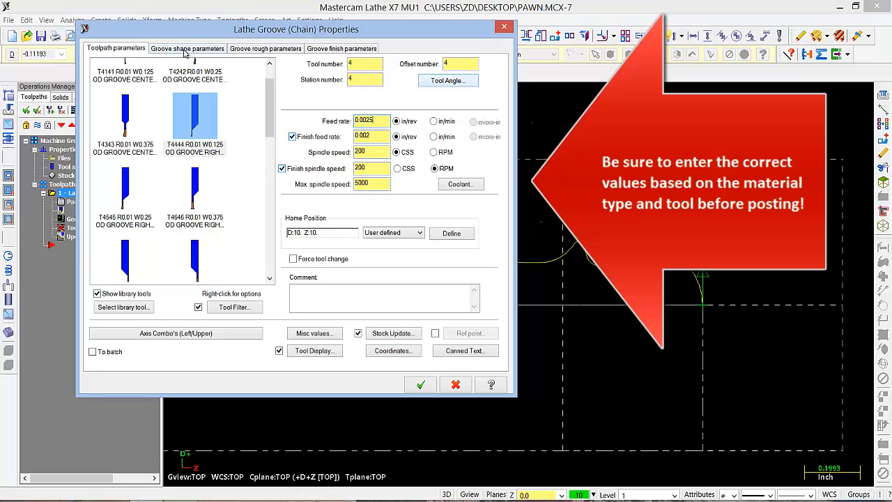
Step: Set rough step 20% in the chain direction, adjust the finish pass and create the groove operation
click(187, 48)
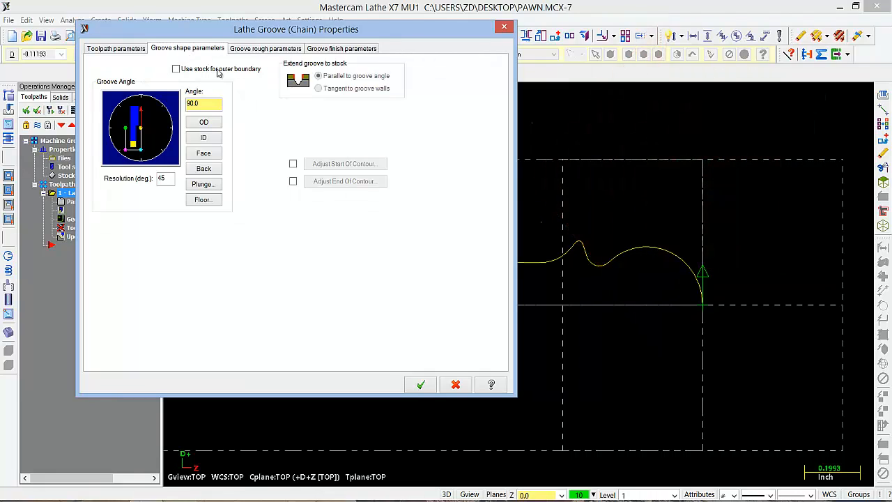
click(265, 48)
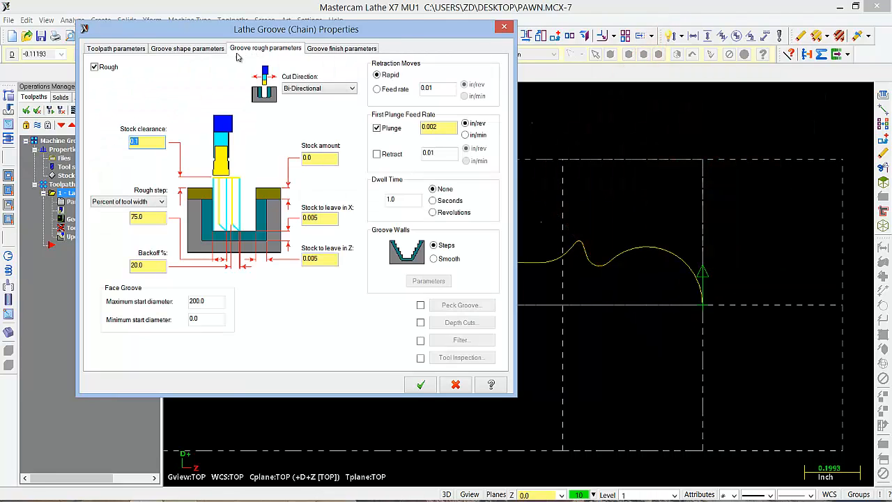
click(146, 142)
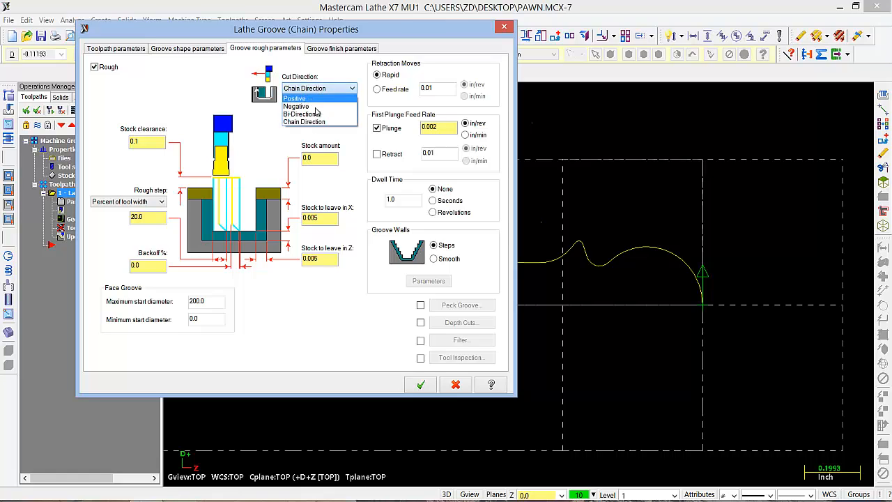
click(304, 122)
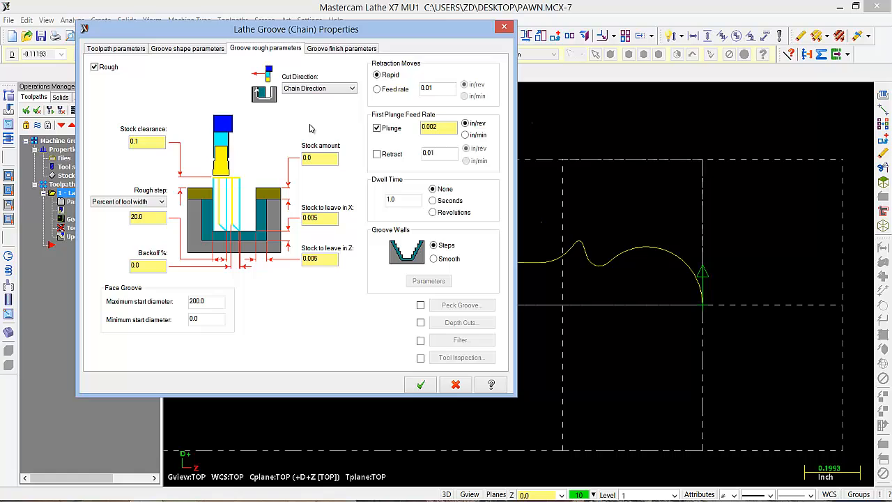
mouse_move(440, 287)
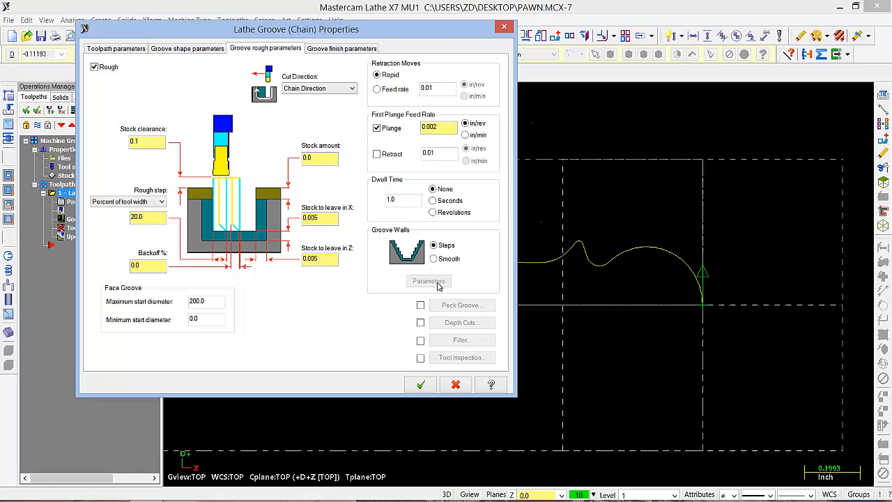
mouse_move(362, 105)
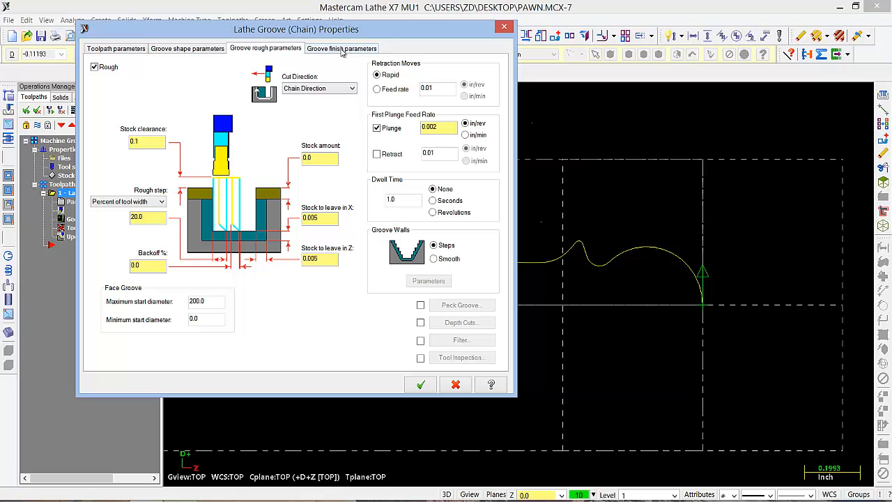
click(341, 48)
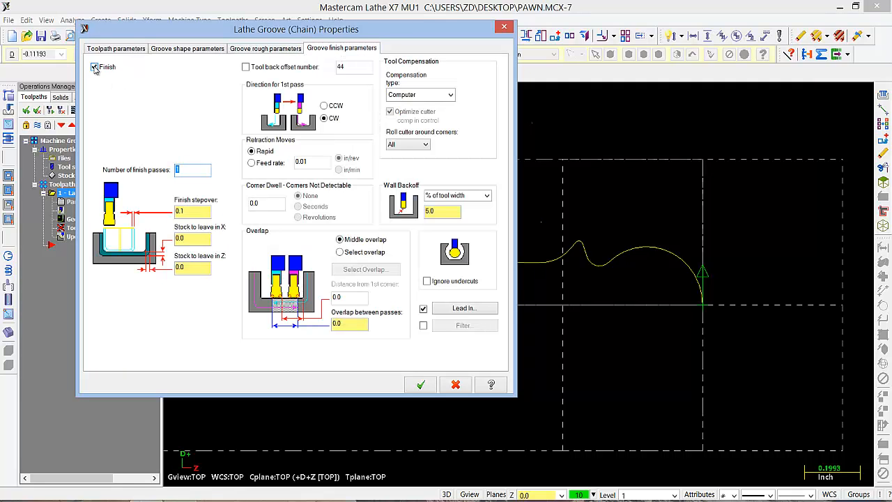
click(421, 385)
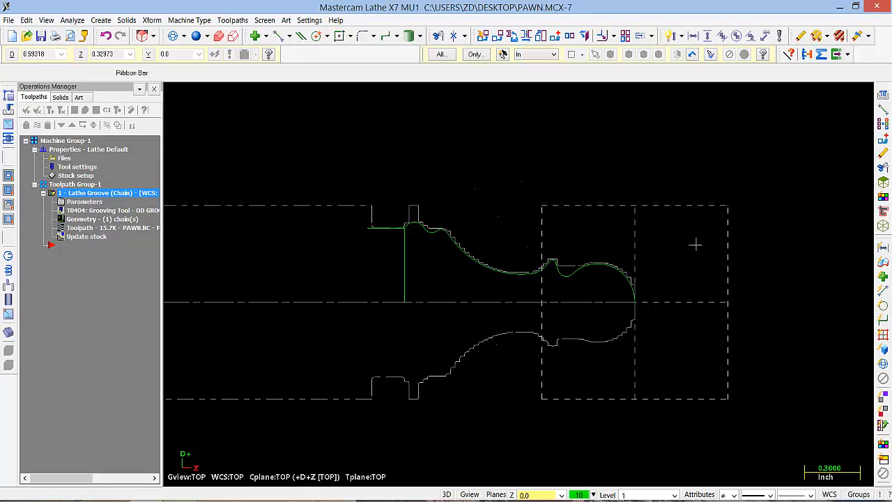
Step: Start a Lathe Finish toolpath and chain the pawn's outer profile
click(231, 20)
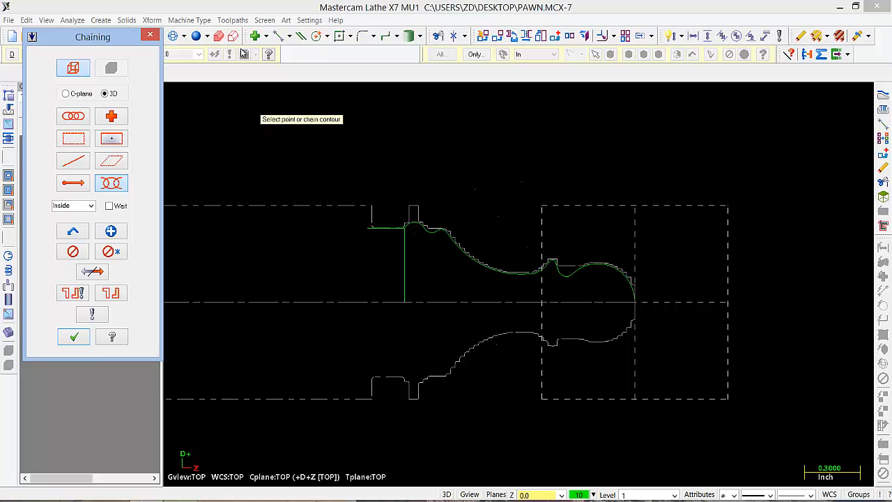
mouse_move(689, 286)
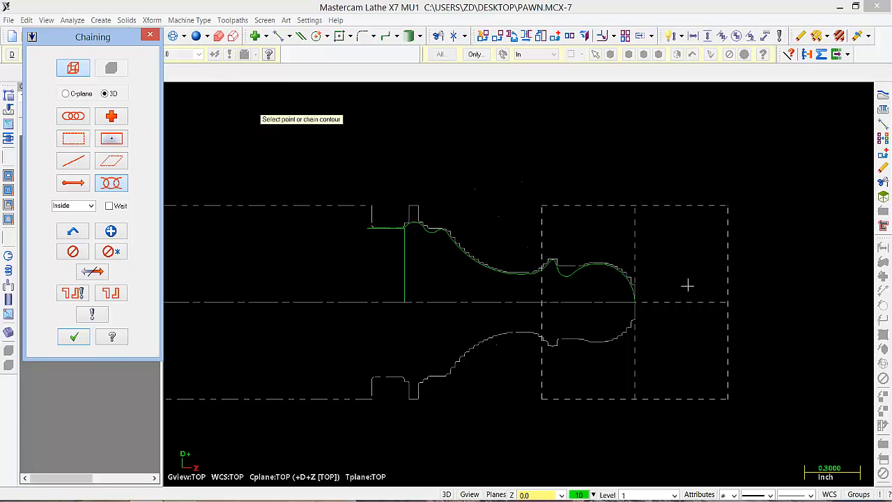
mouse_move(73, 231)
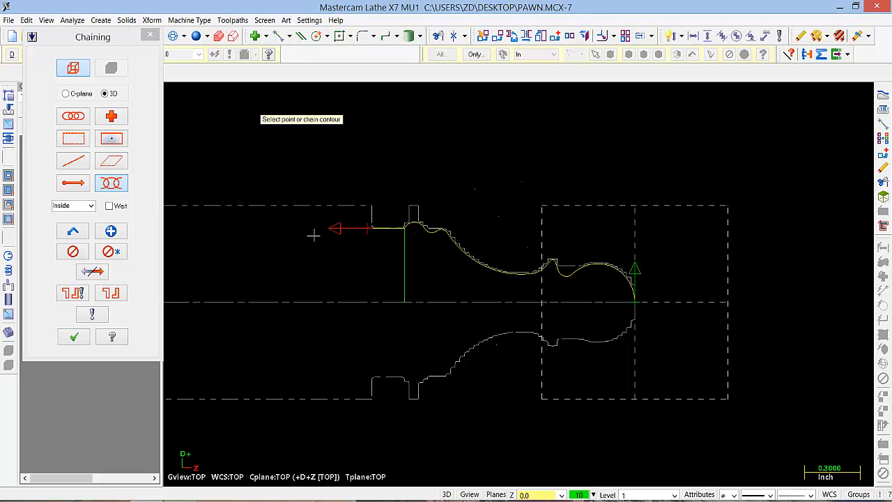
click(72, 336)
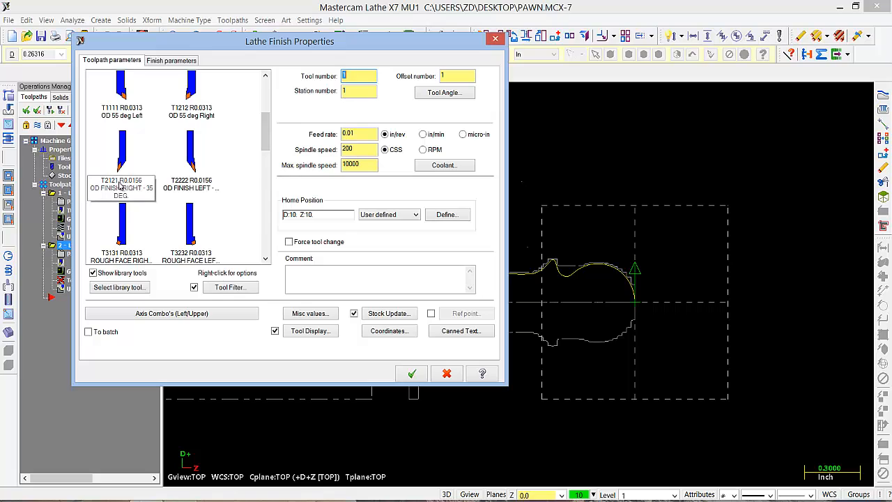
mouse_move(123, 187)
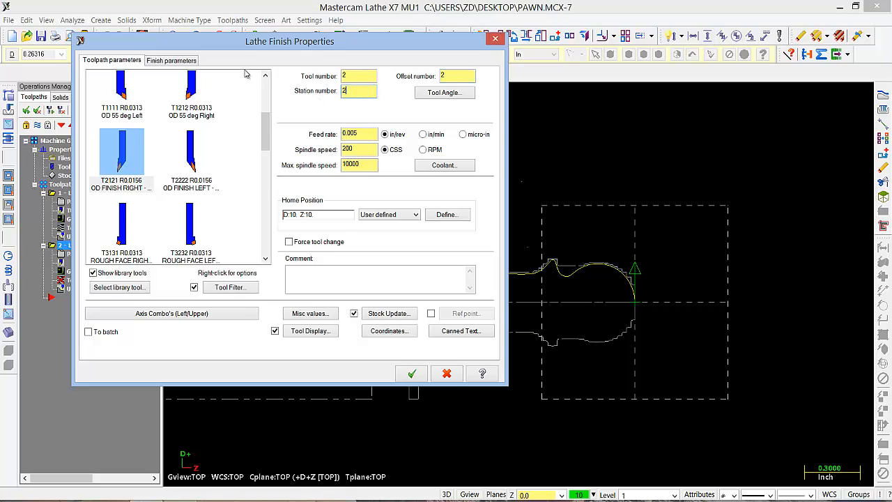
mouse_move(254, 257)
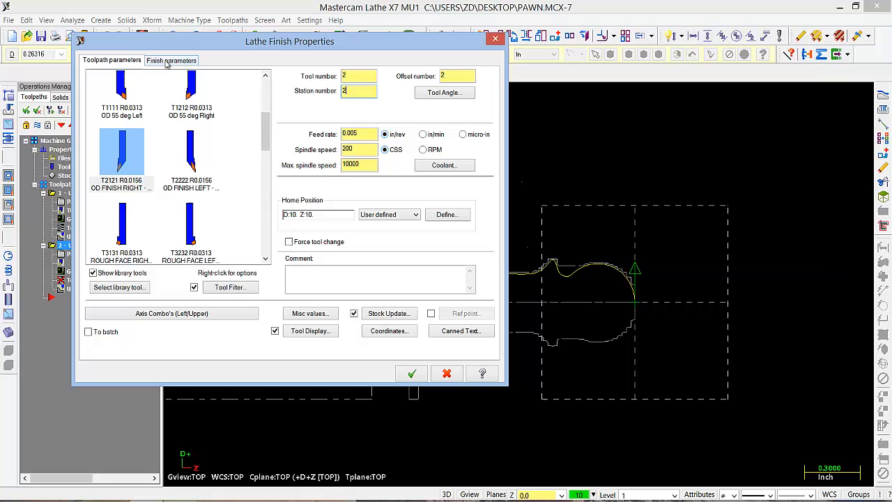
Step: Enter a 0.01 finish stepover on the Finish parameters with zero stock to leave
click(171, 60)
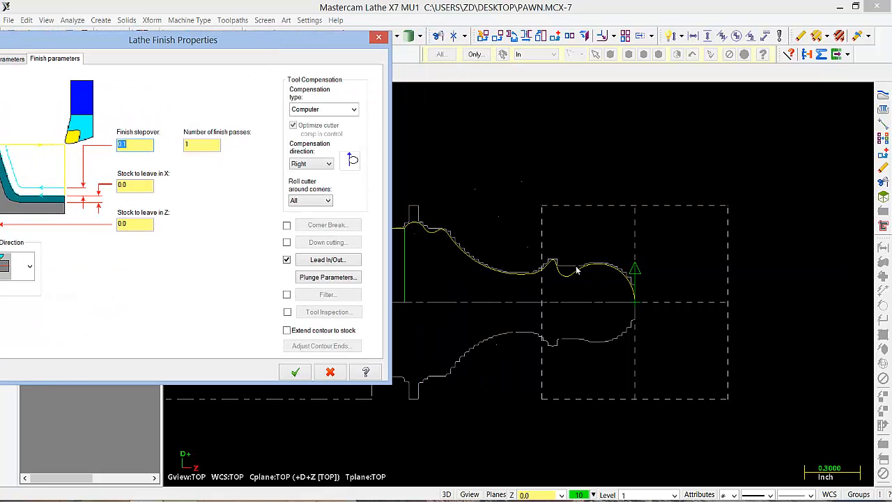
mouse_move(240, 48)
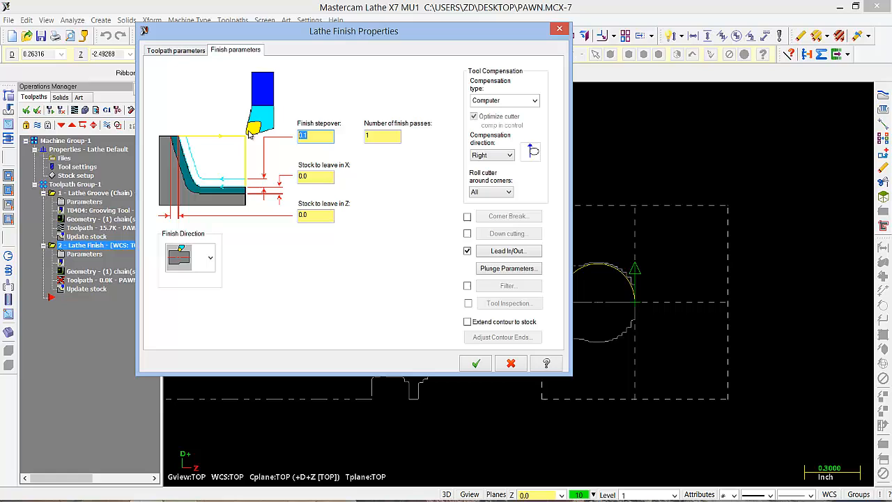
text(0.01)
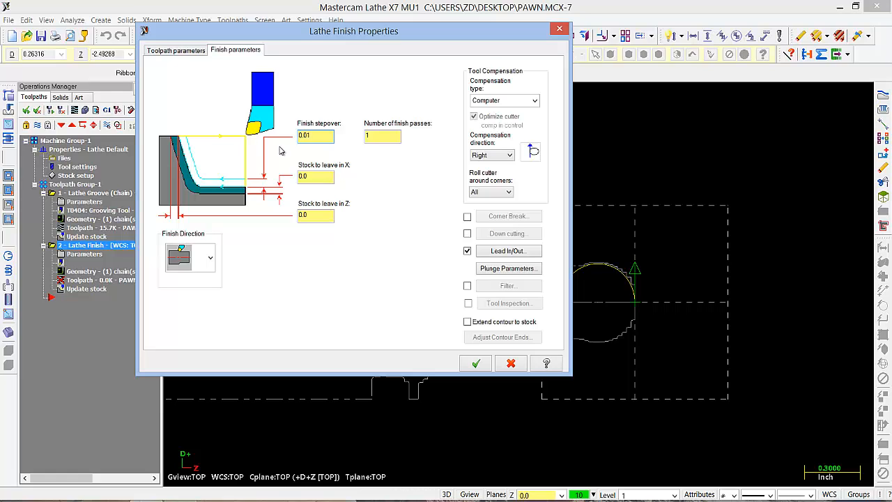
click(382, 137)
text(3)
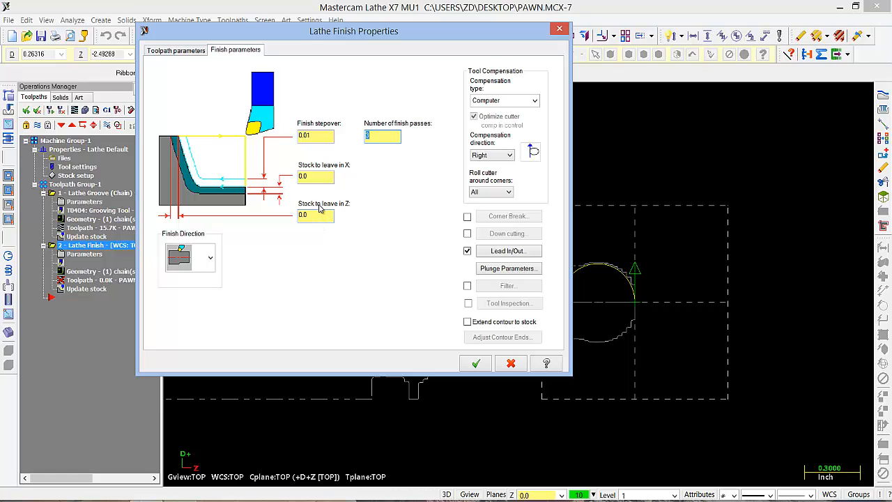
mouse_move(401, 67)
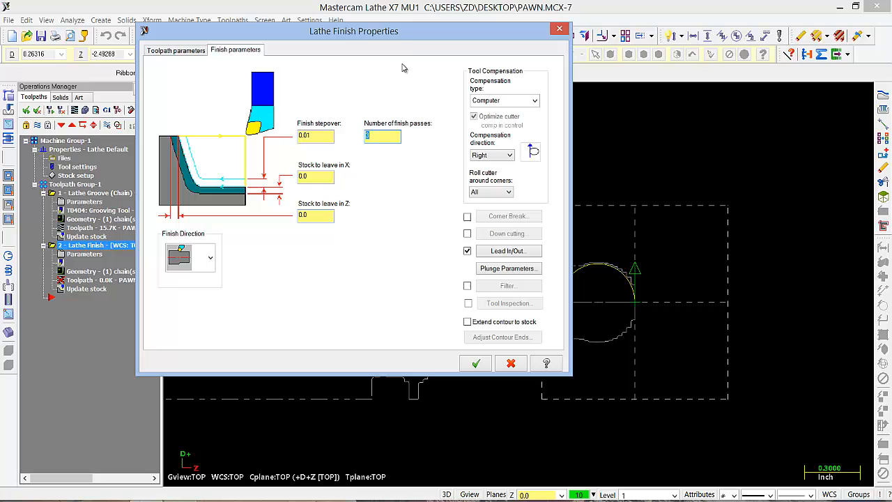
Step: Use 3 finish passes with a 0.1 lead-in at 180° and a 0.1 lead-out at 45°
drag(354, 31, 276, 23)
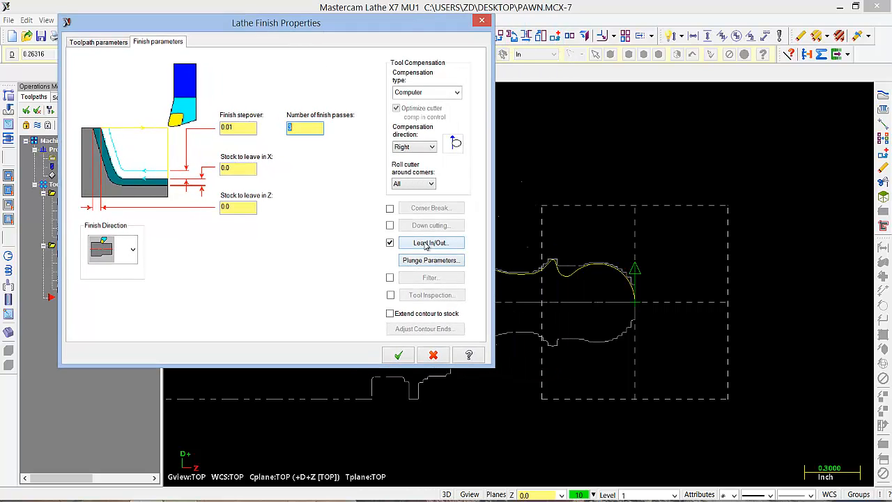
click(429, 243)
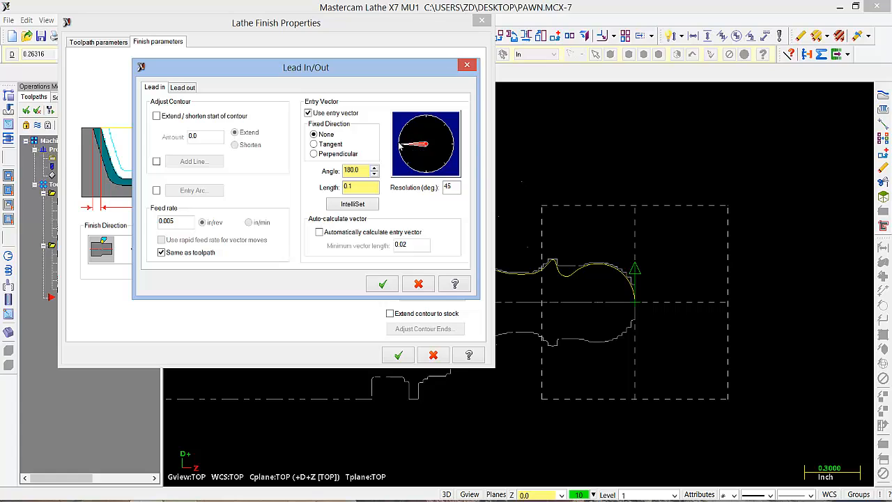
mouse_move(658, 305)
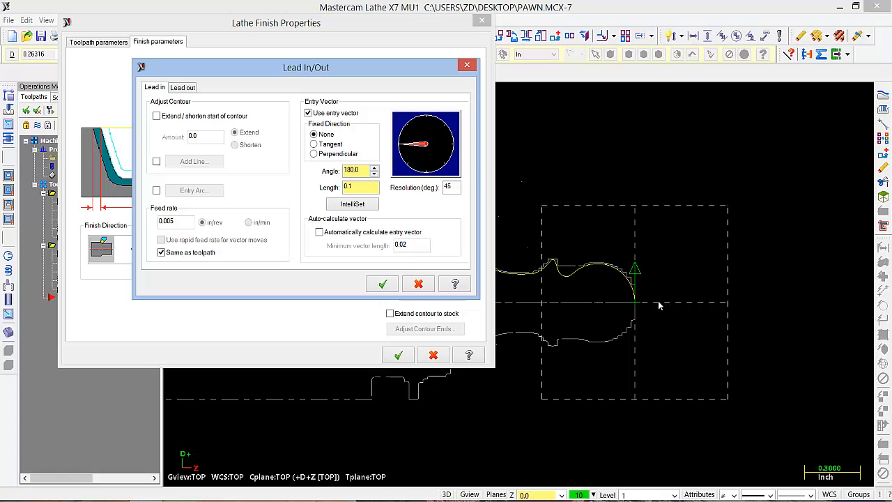
mouse_move(636, 305)
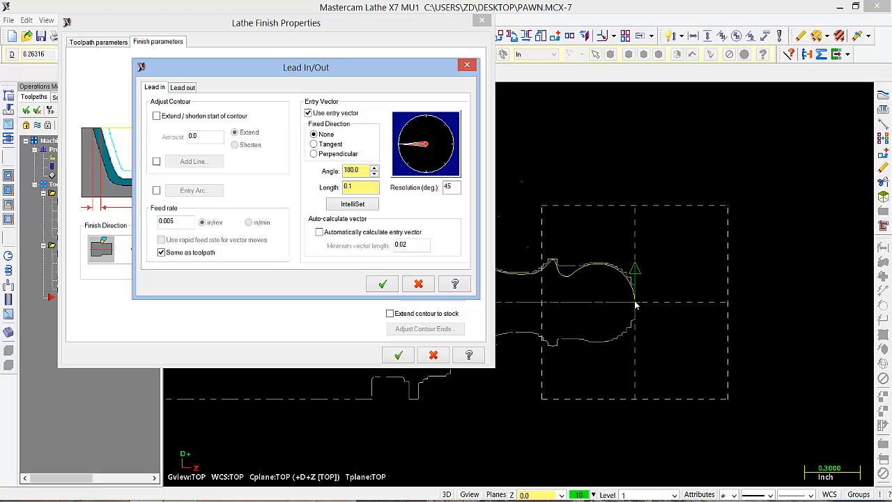
click(181, 87)
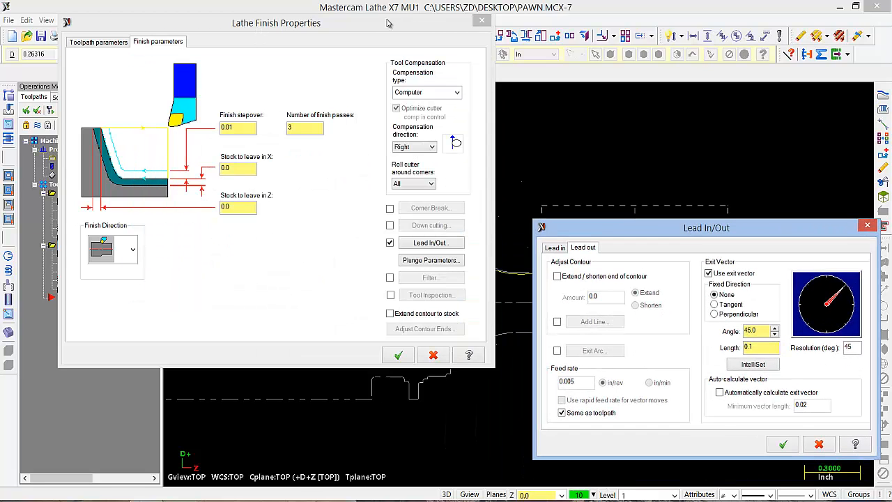
drag(705, 228, 359, 66)
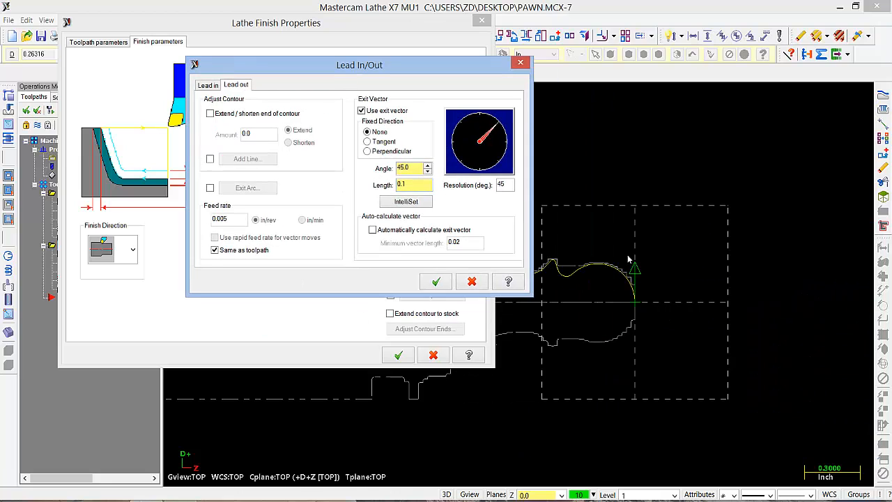
mouse_move(653, 232)
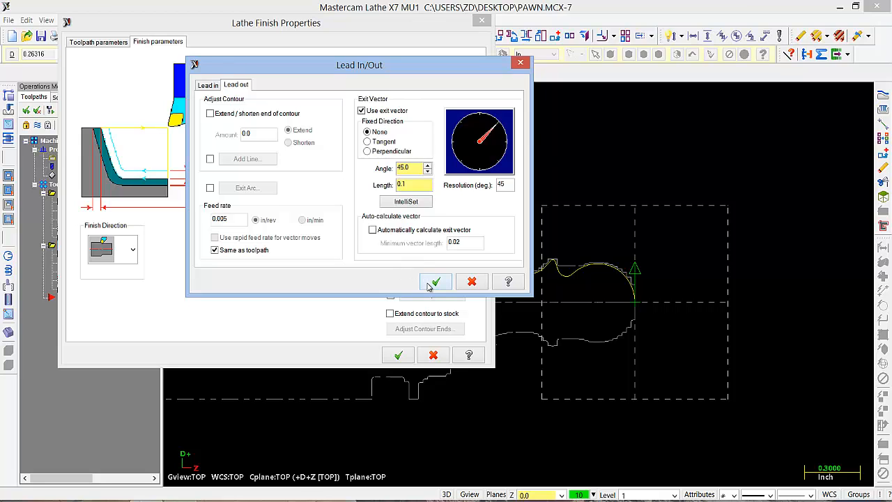
click(435, 281)
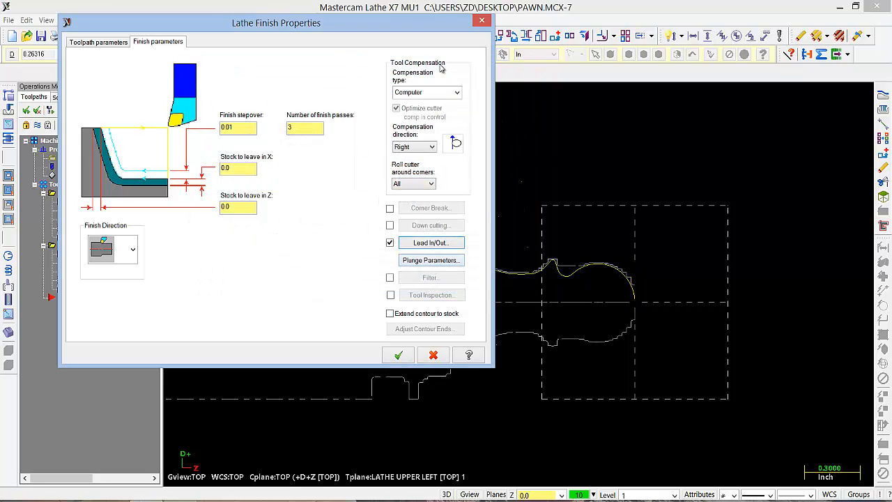
mouse_move(424, 36)
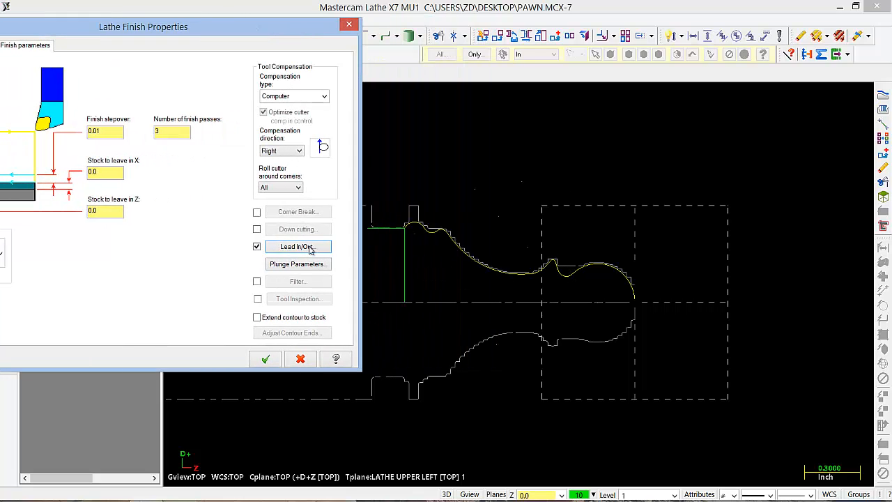
Step: Choose a plunge cutting mode and create the finish operation after the groove
click(299, 263)
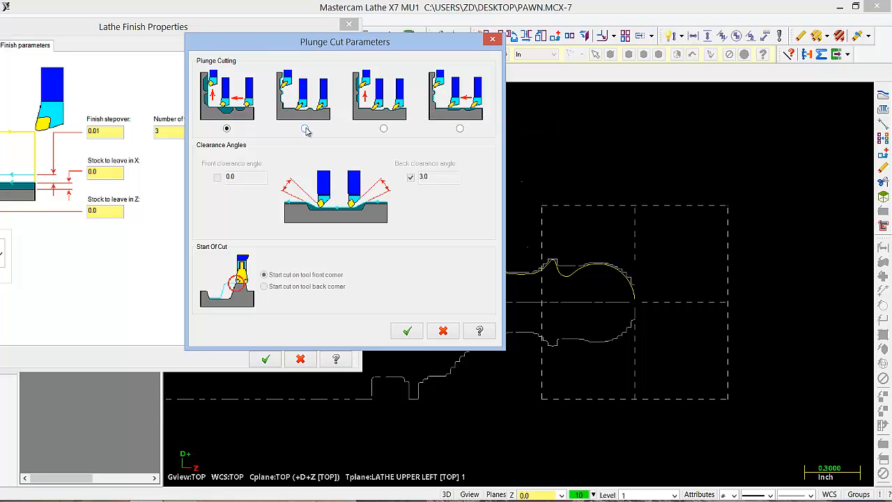
click(304, 129)
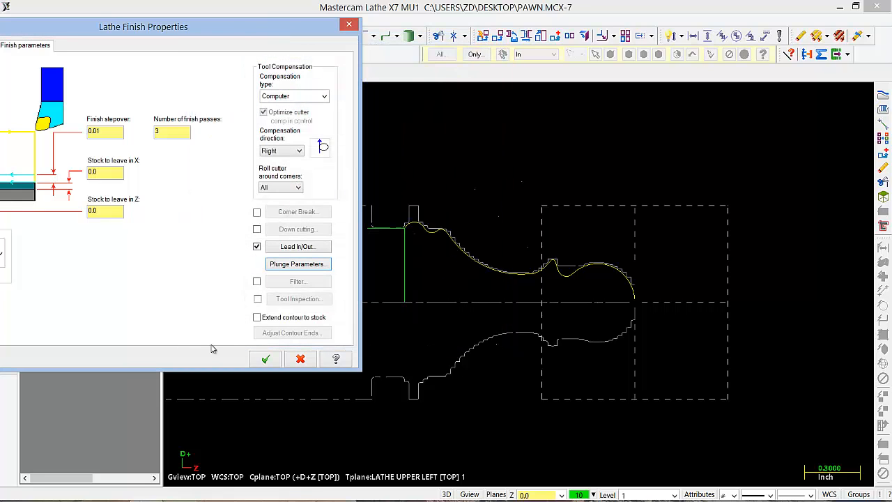
click(265, 359)
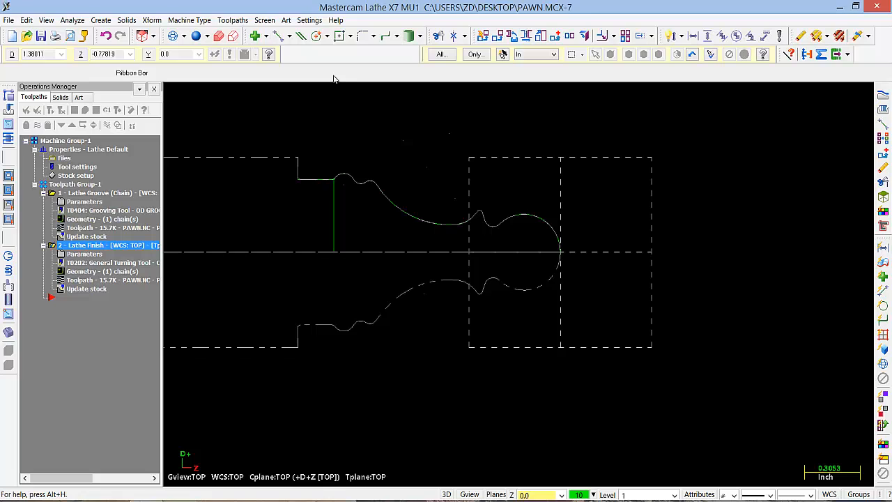
Step: Start a Cutoff toolpath at the pawn's base point with the T0404 narrow right-hand OD groove tool
click(231, 20)
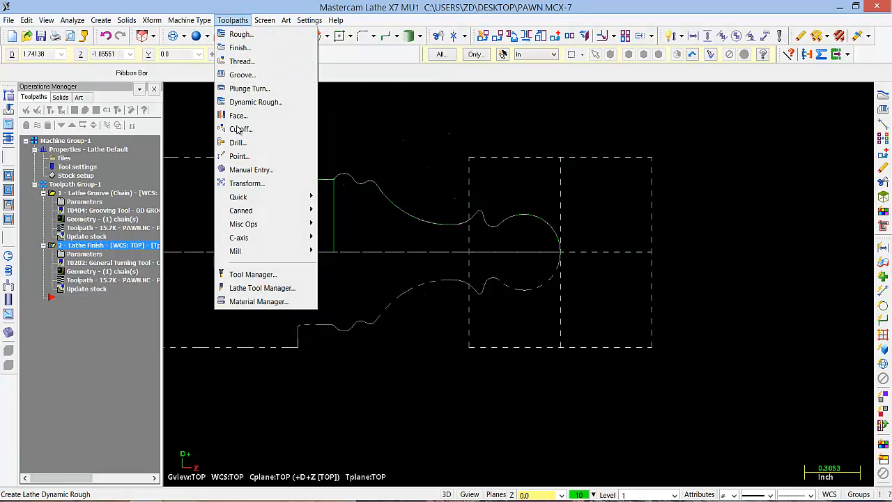
click(239, 128)
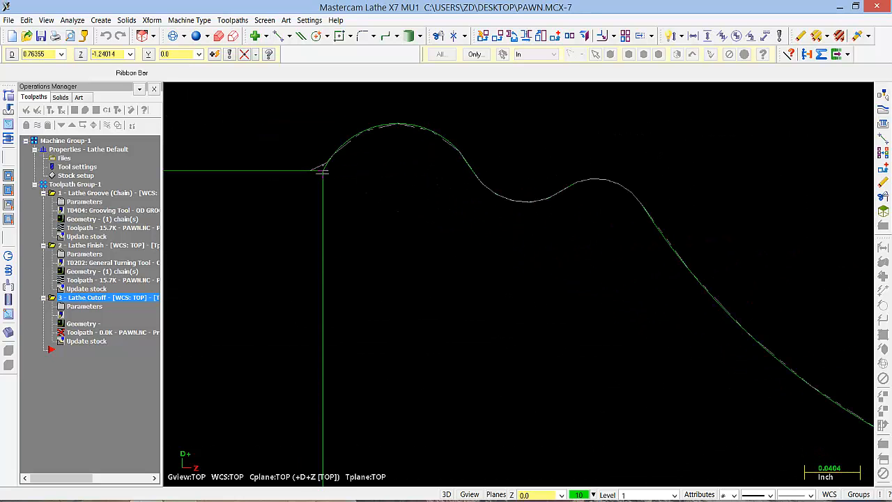
double_click(84, 307)
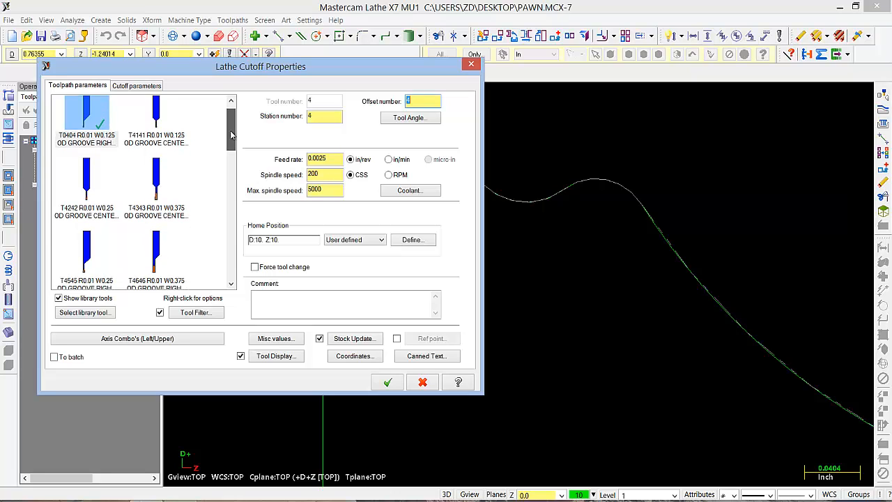
click(87, 119)
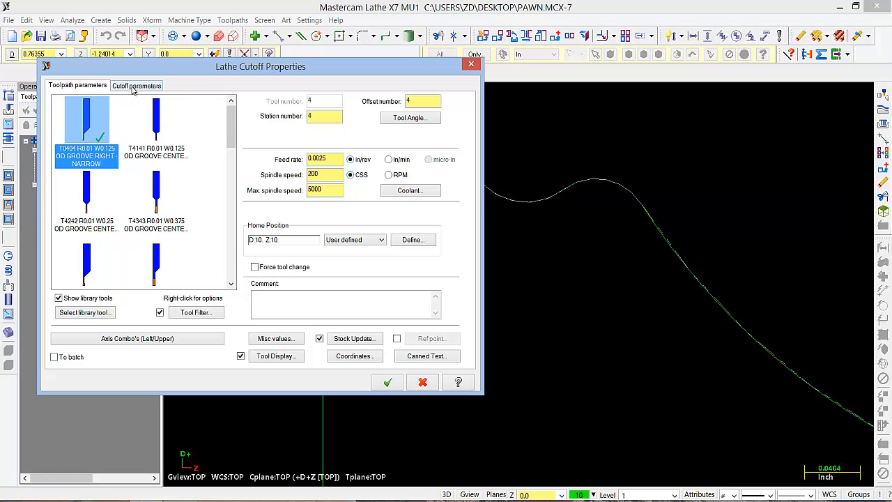
Step: Set the cutoff entry amount to 0.1 measured from stock and create the operation
click(137, 85)
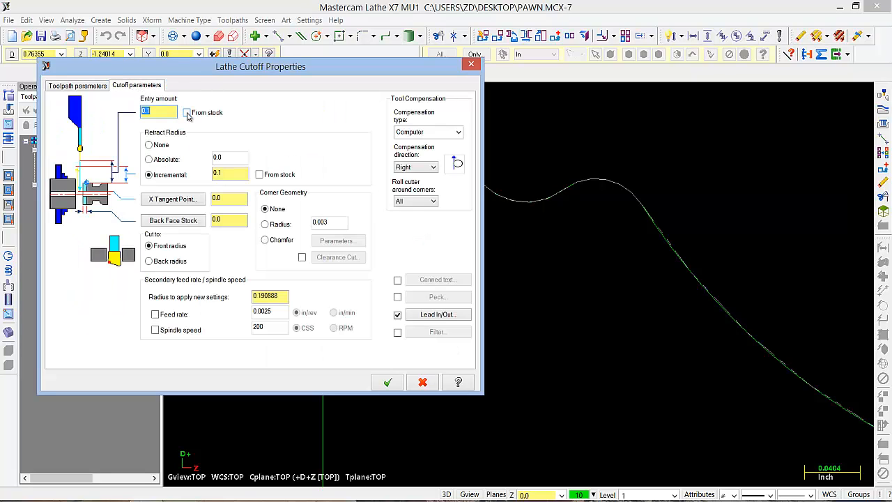
click(187, 112)
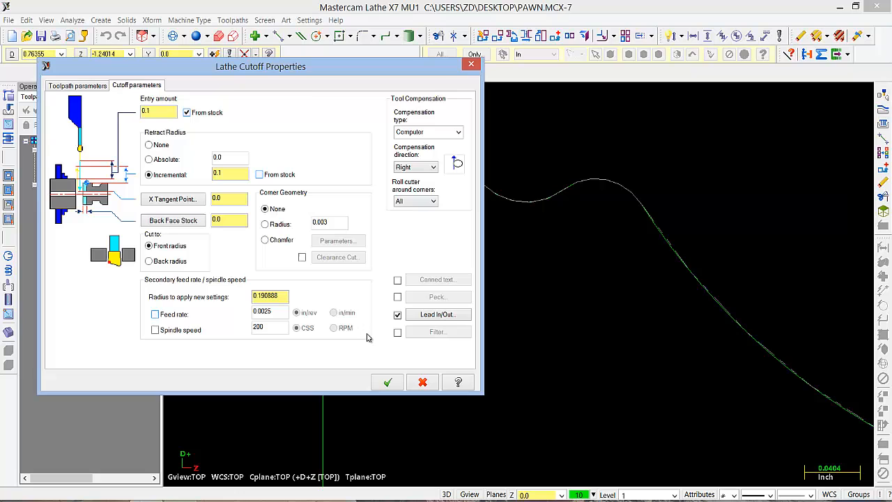
click(387, 382)
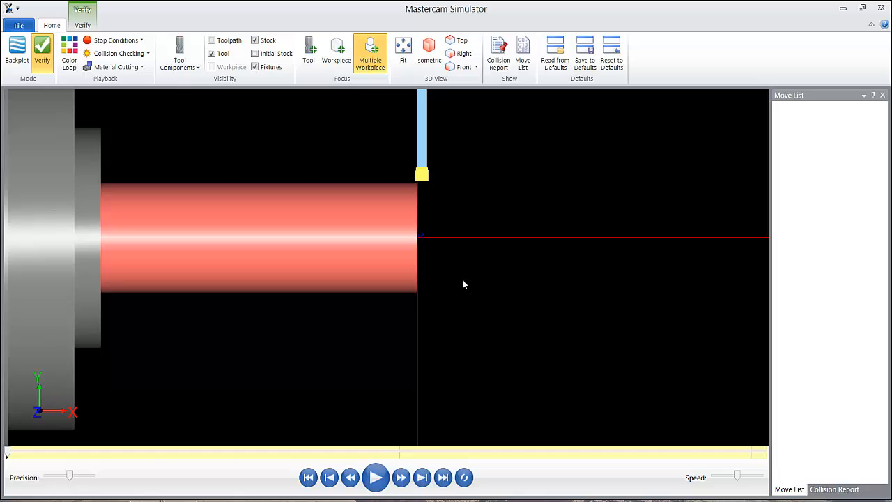
Step: Play the machining verification and view the cut pawn in isometric
click(376, 477)
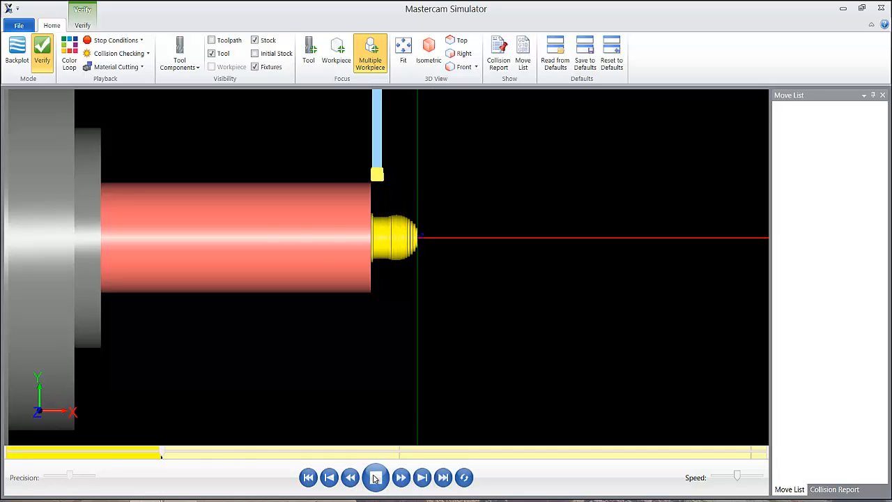
click(376, 476)
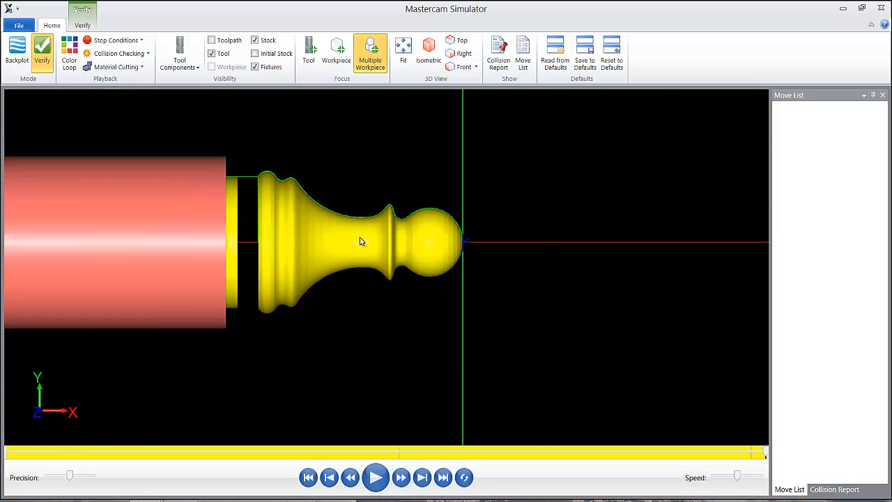
right_click(362, 241)
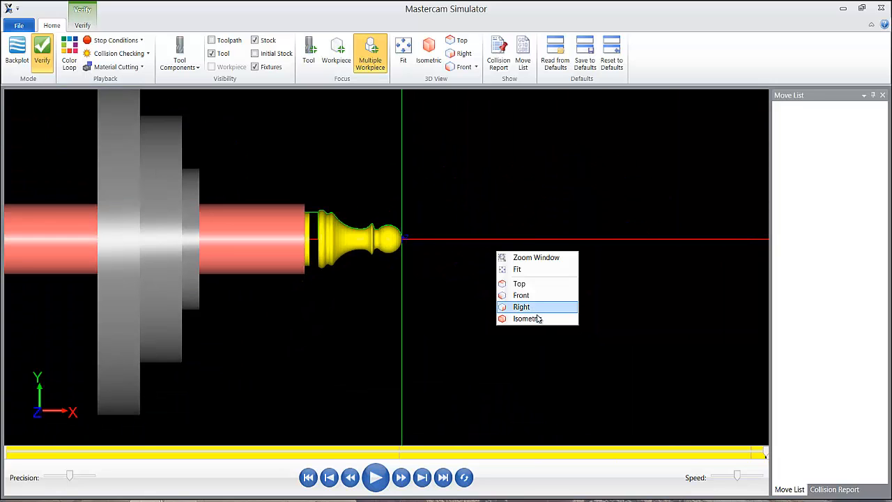
click(527, 318)
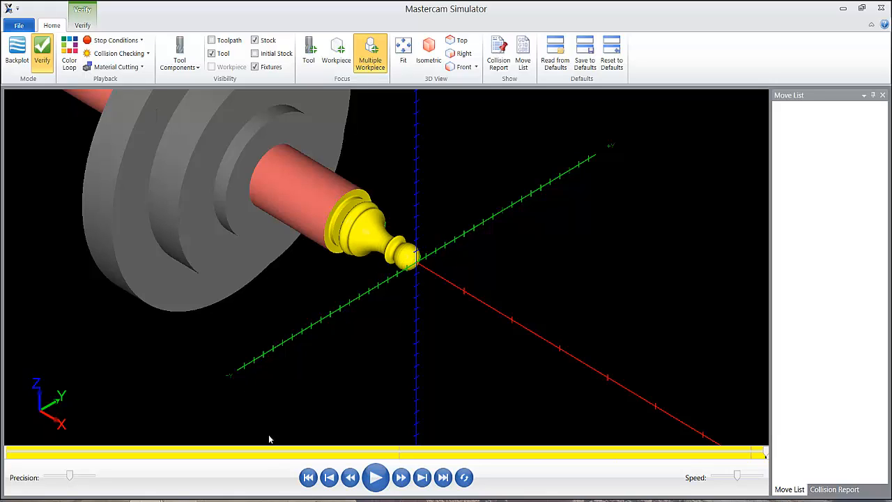
click(376, 477)
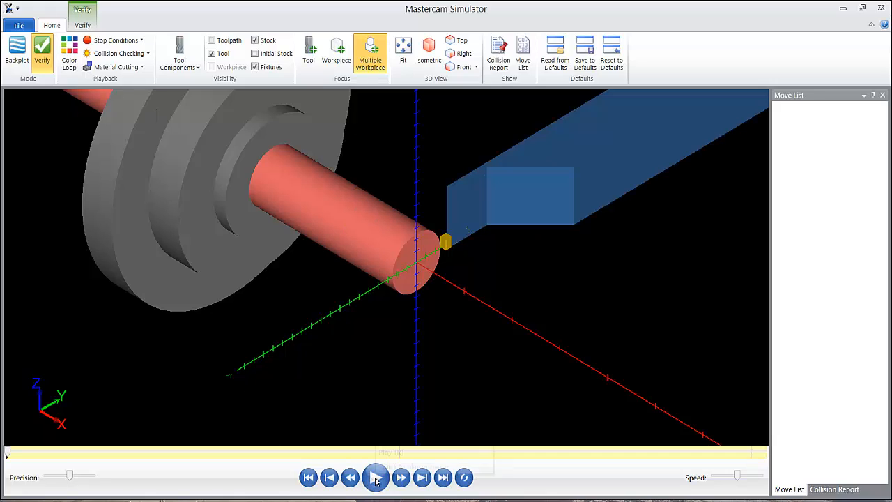
mouse_move(377, 477)
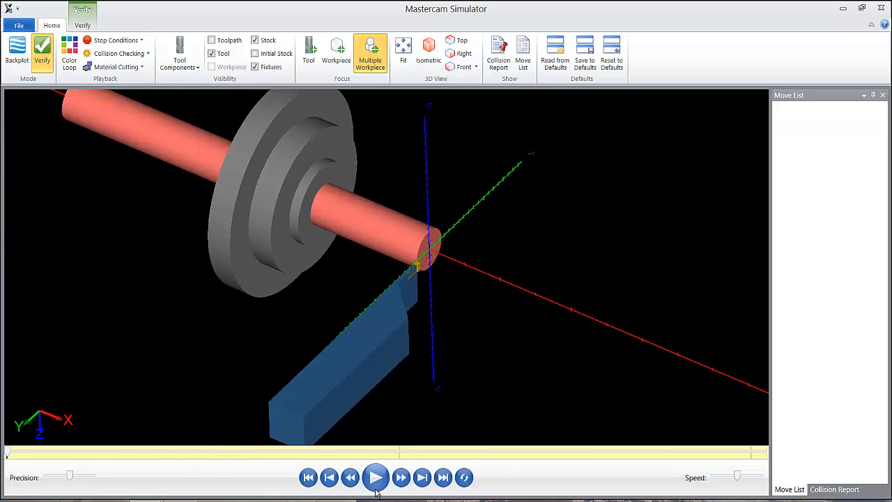
Step: Rerun the simulation through grooving, finish and cutoff and inspect the machined pawn
click(377, 476)
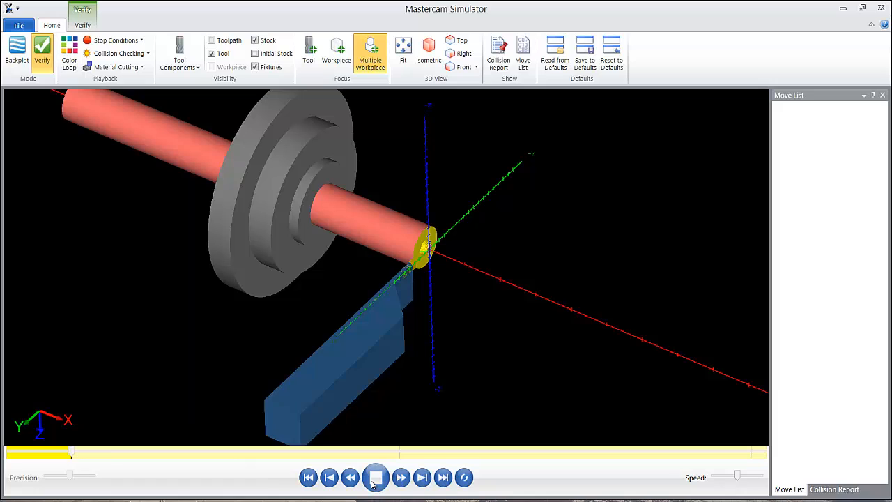
click(377, 477)
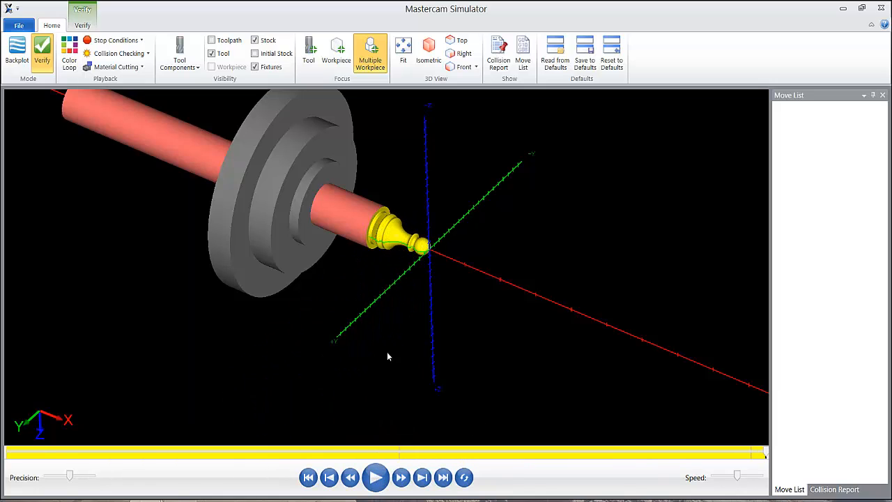
mouse_move(435, 246)
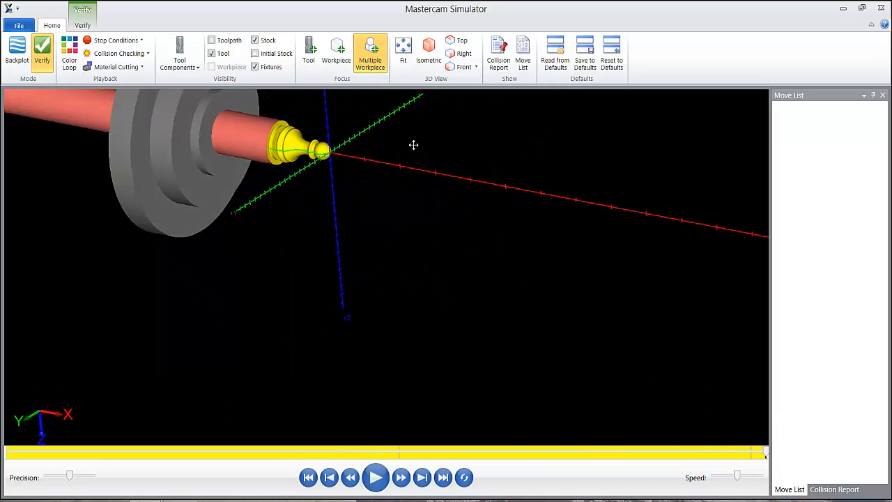
drag(413, 145, 728, 295)
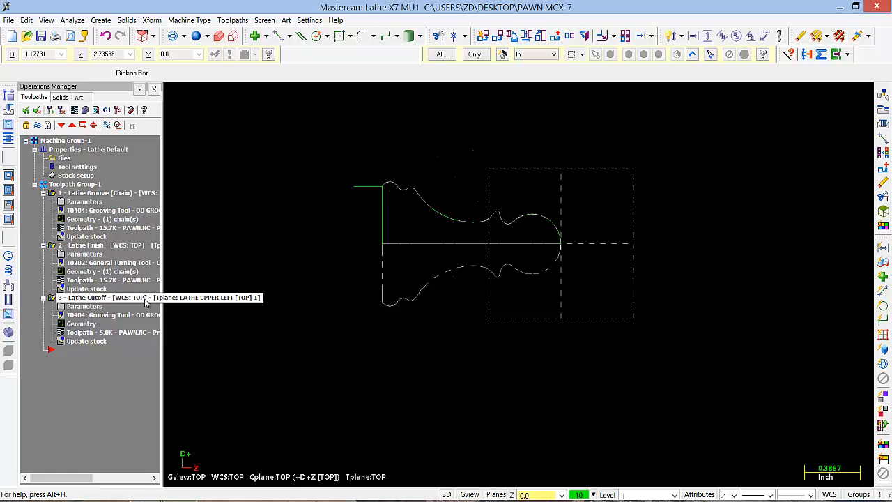
Step: Post all three lathe operations to an NC file saved as PAWN
click(87, 298)
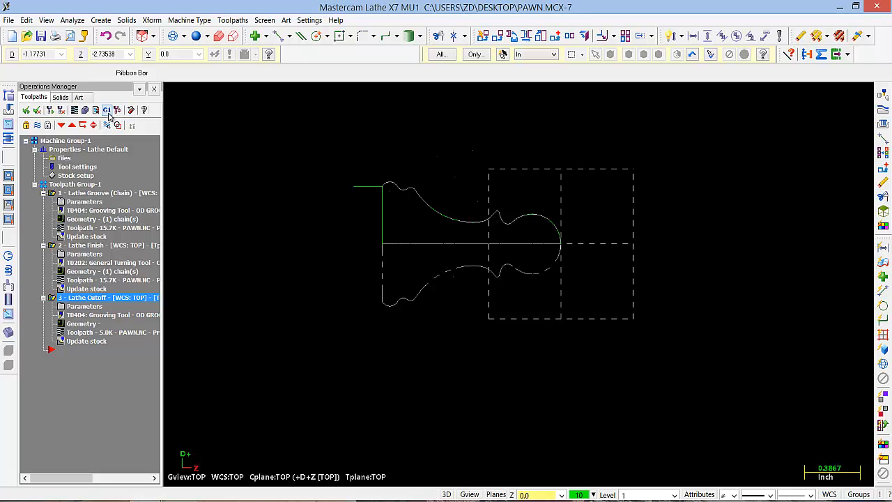
mouse_move(106, 110)
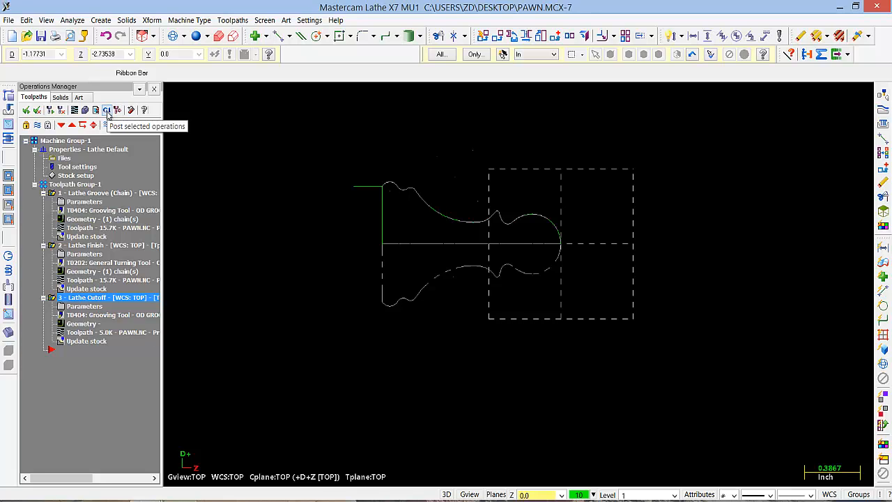
click(105, 193)
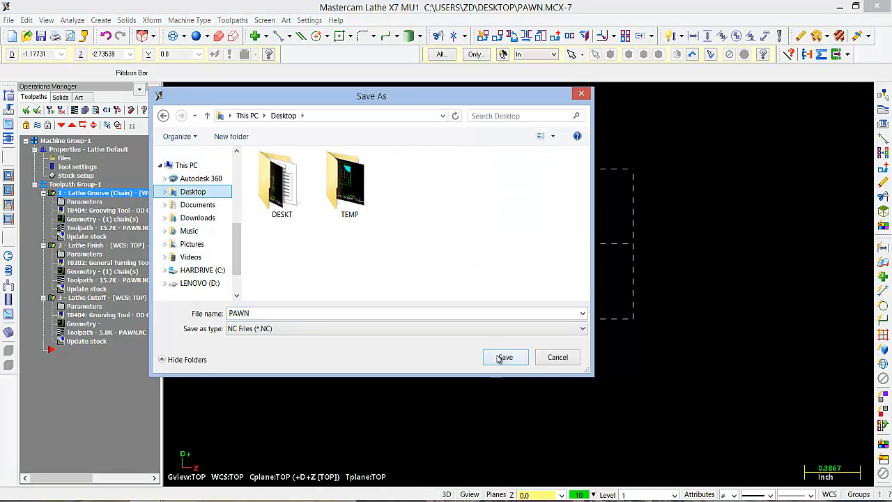
click(505, 357)
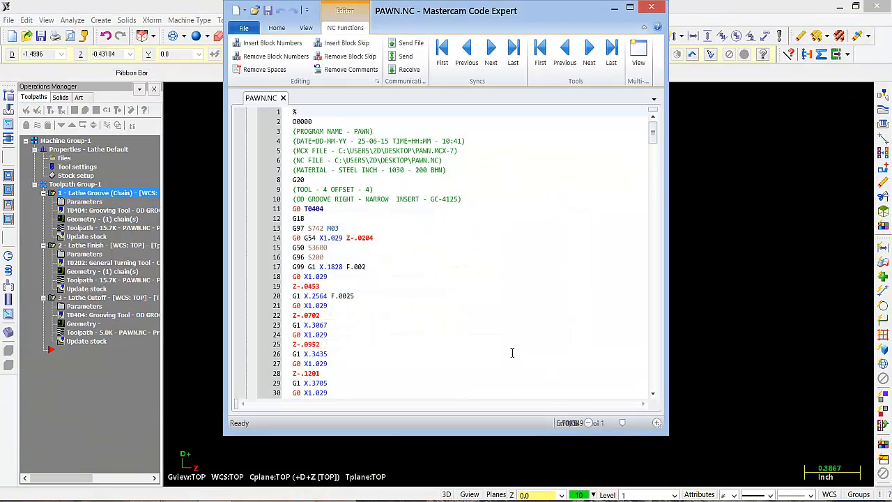
Step: Maximize Code Expert and select the G28 M05 retract on line 169 after the grooving tool
click(310, 209)
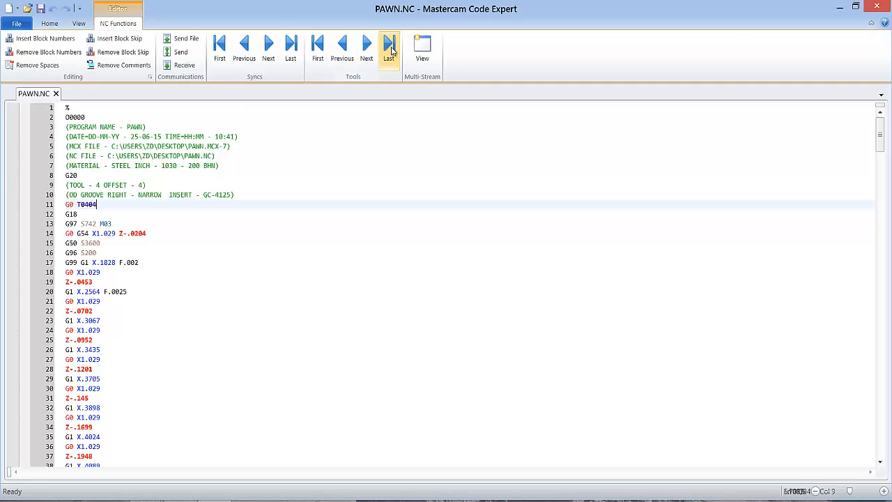
click(388, 48)
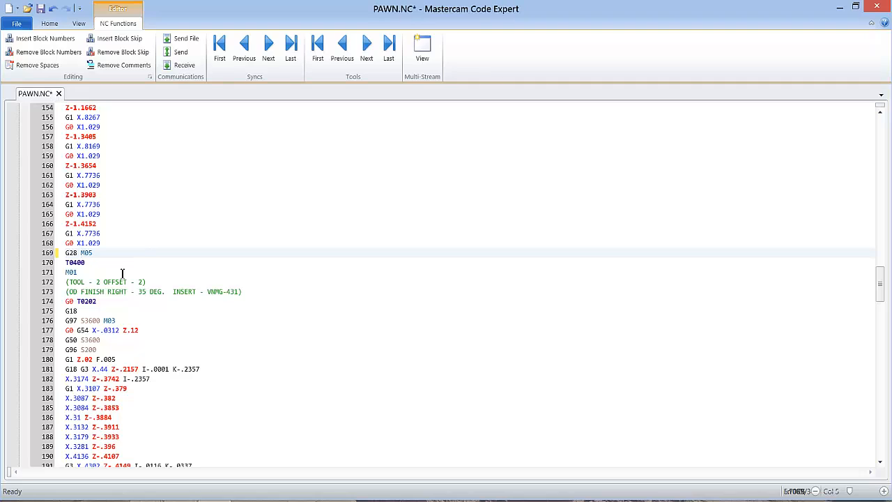
mouse_move(117, 257)
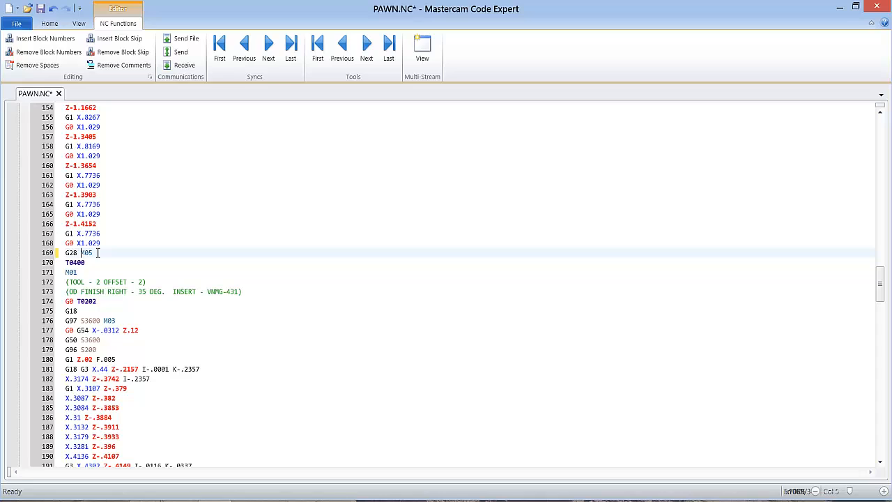
double_click(71, 252)
text(g0)
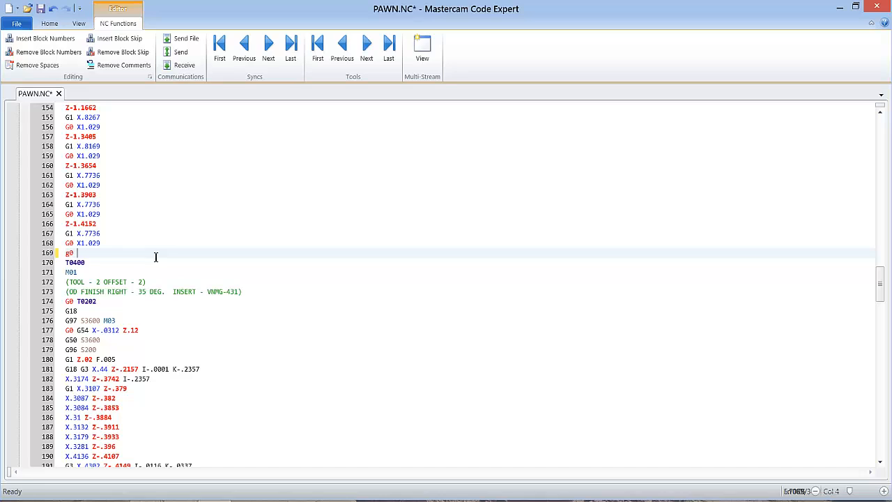
Step: Rewrite that line as a G0 X2 Z12 rapid move
text(x)
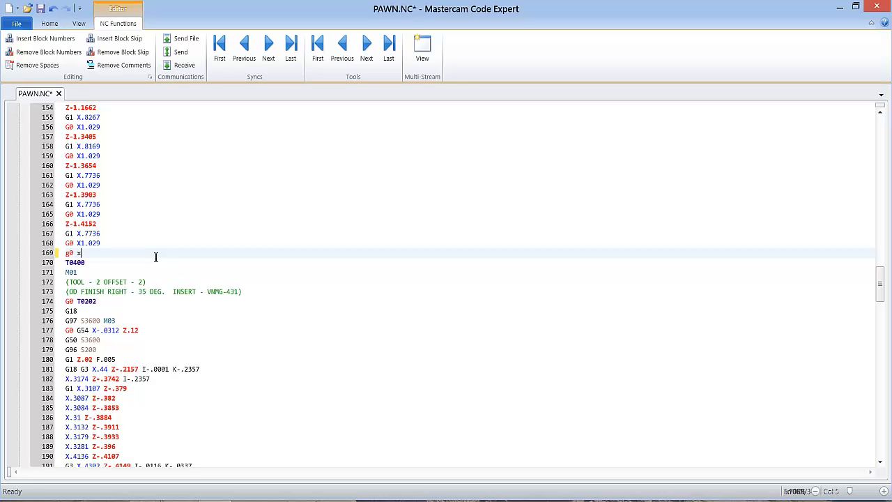
text(2)
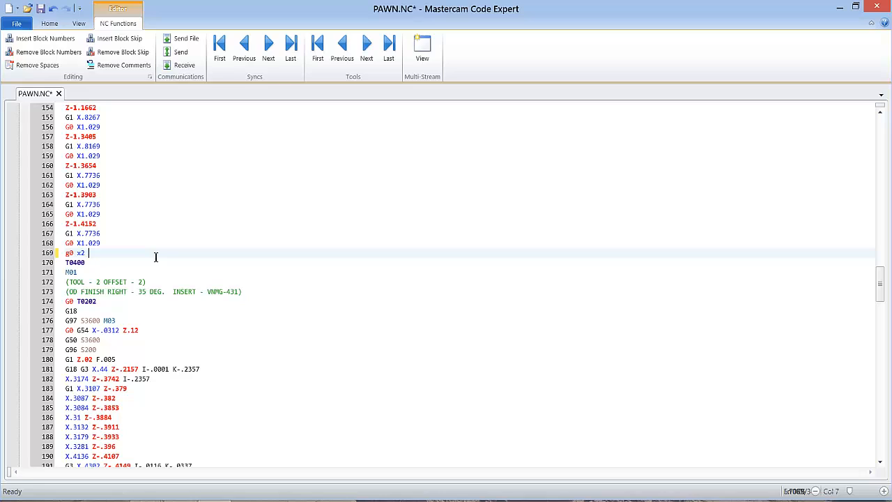
text(z)
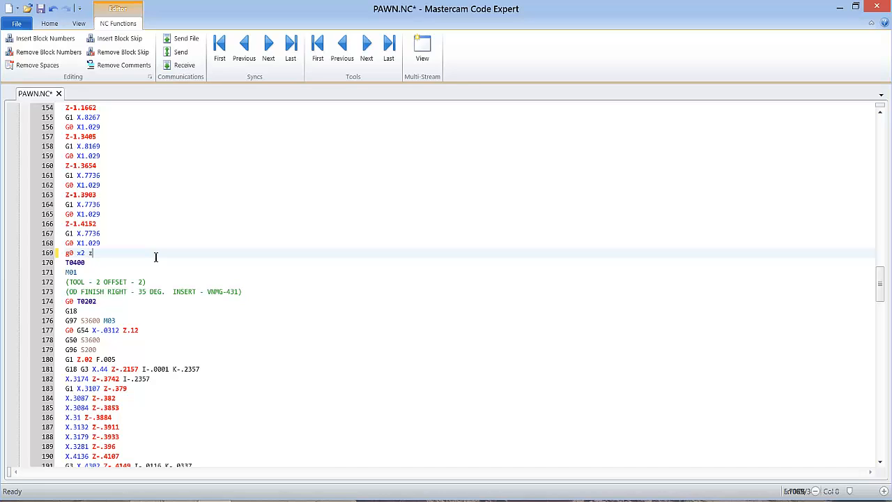
text(12)
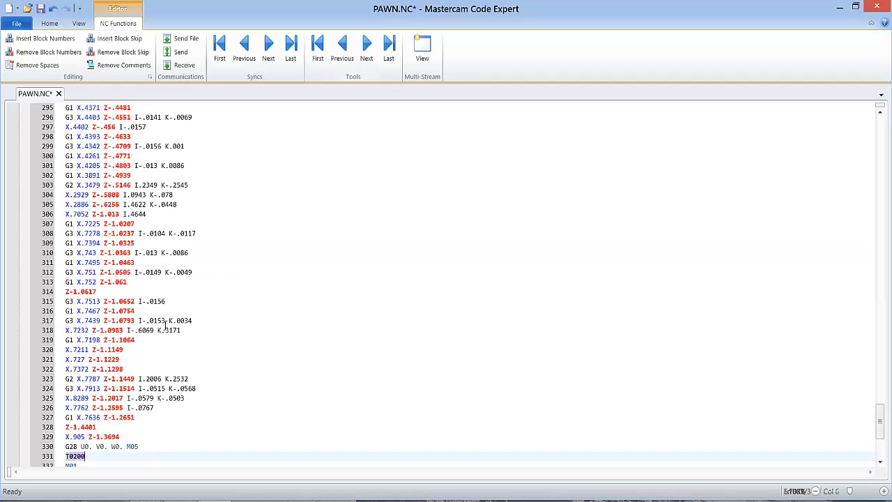
scroll(down, 3)
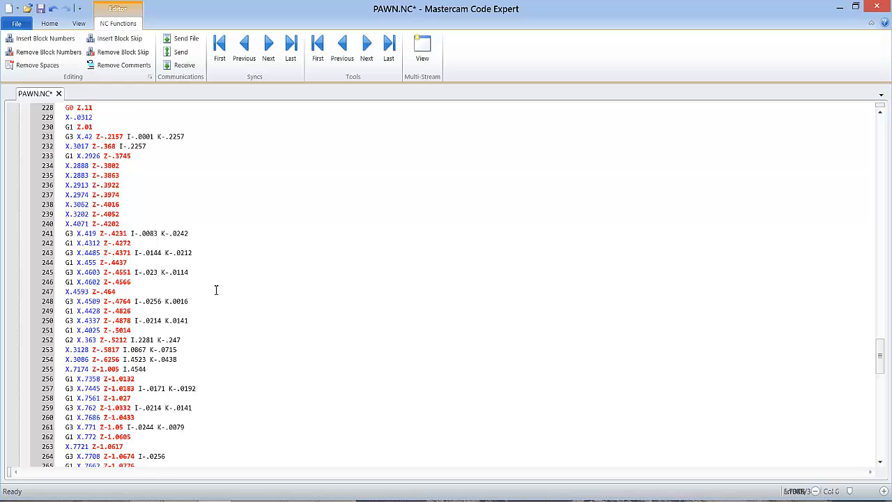
click(220, 49)
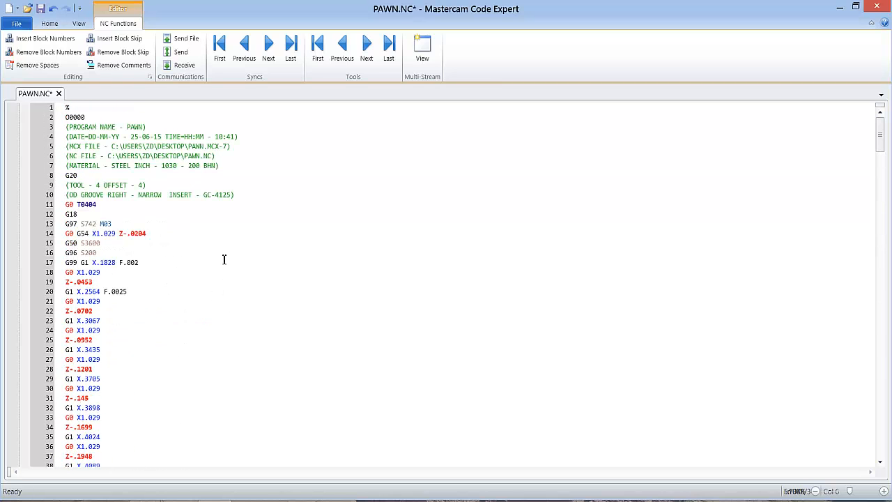
mouse_move(630, 204)
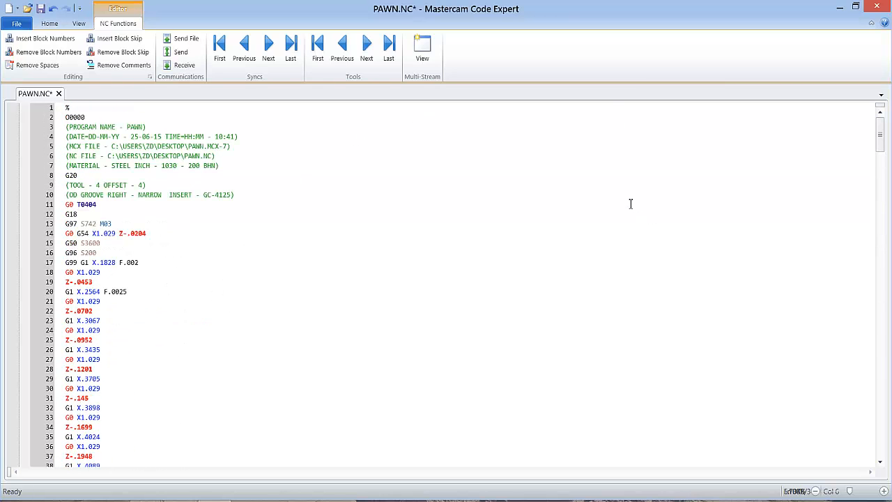
mouse_move(125, 373)
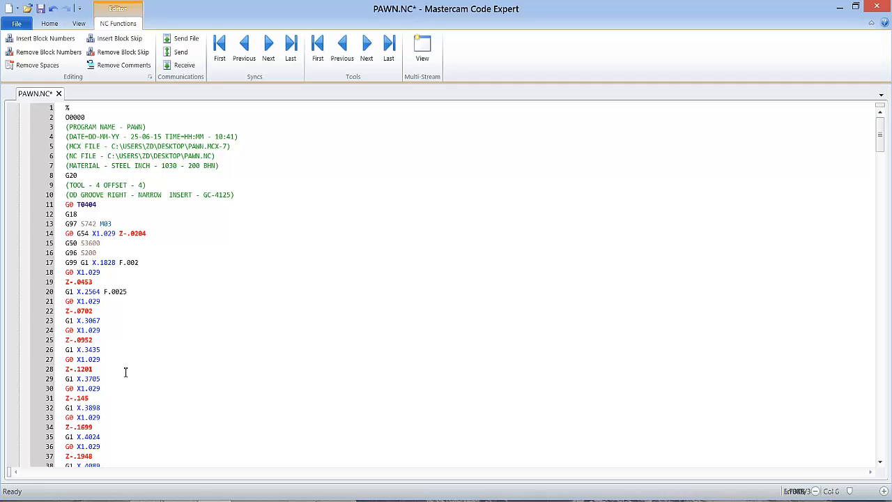
mouse_move(819, 6)
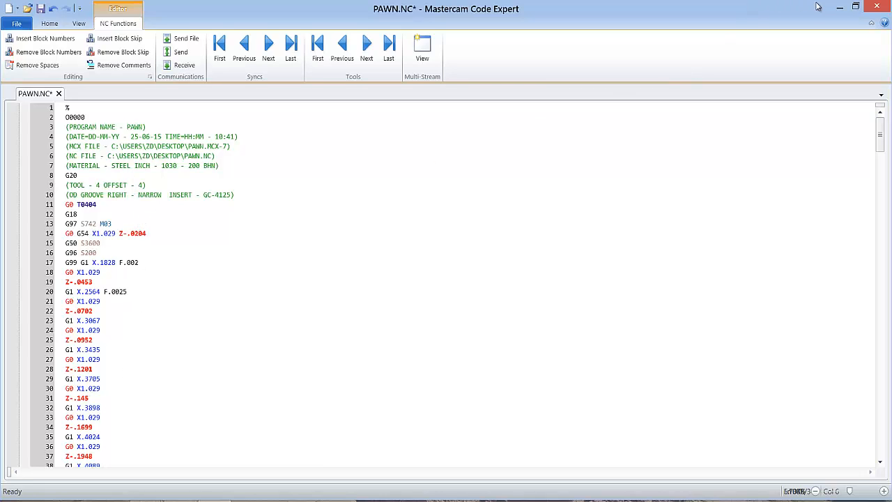
mouse_move(839, 8)
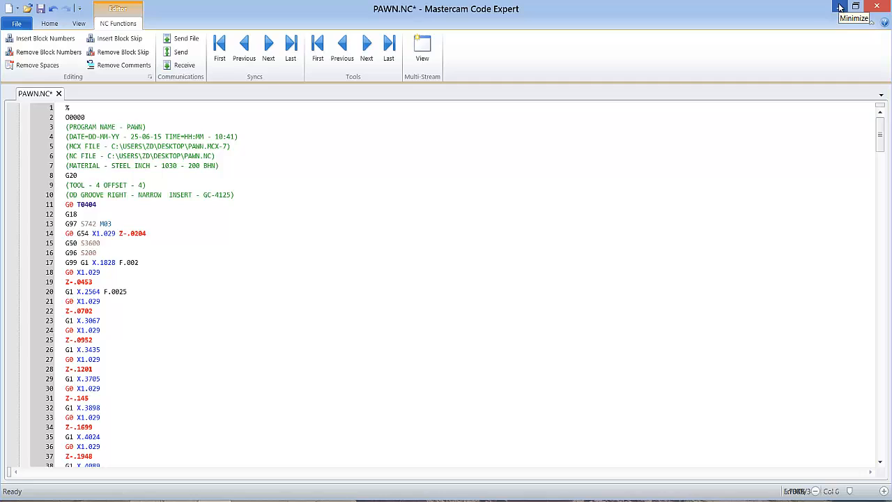